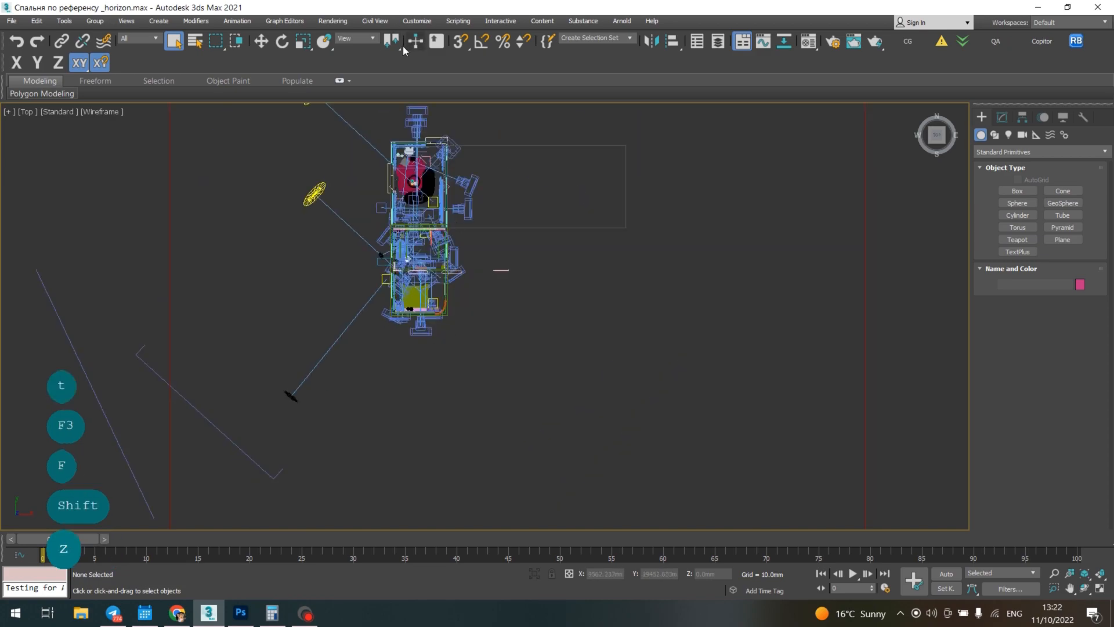
Review the Common output size presets and keep the custom 1200 × 1500 size
left_click(374, 21)
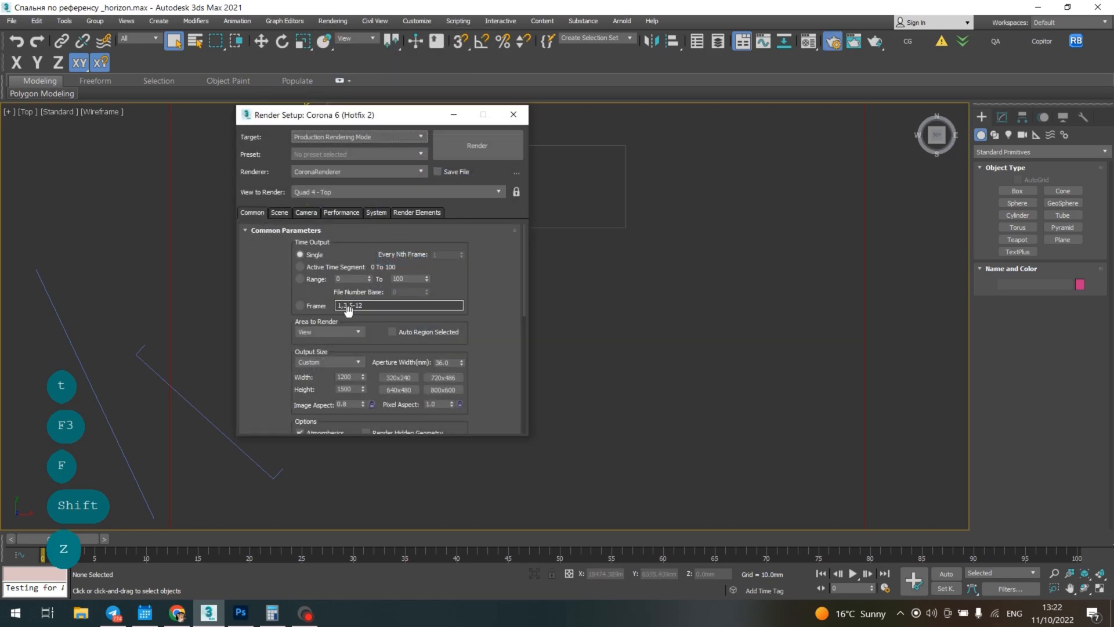
left_click(357, 362)
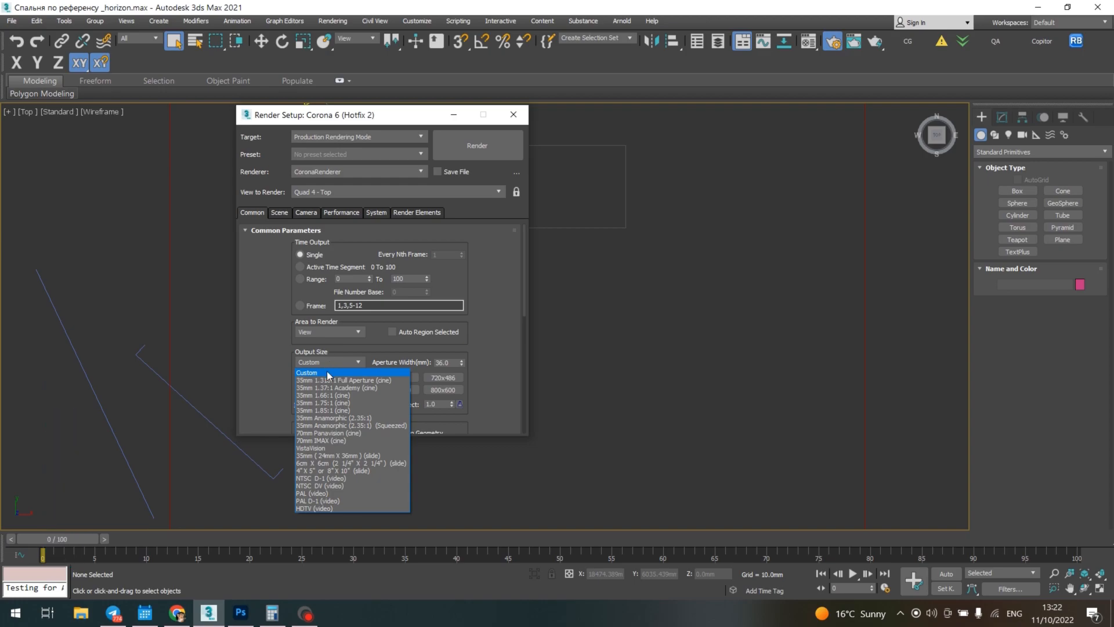
mouse_move(333, 510)
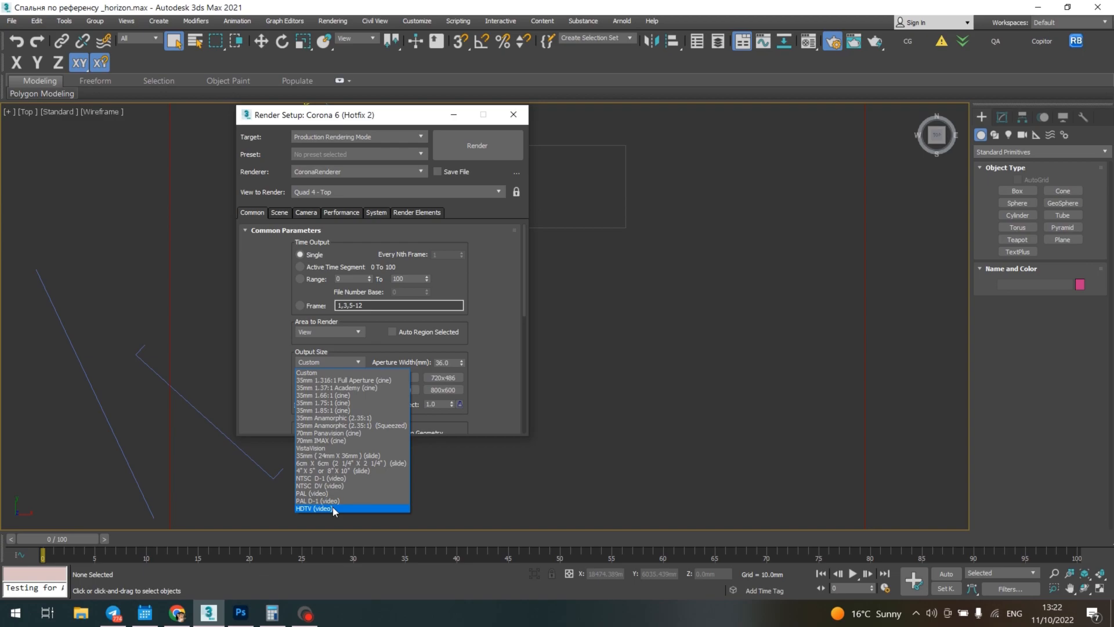
left_click(312, 508)
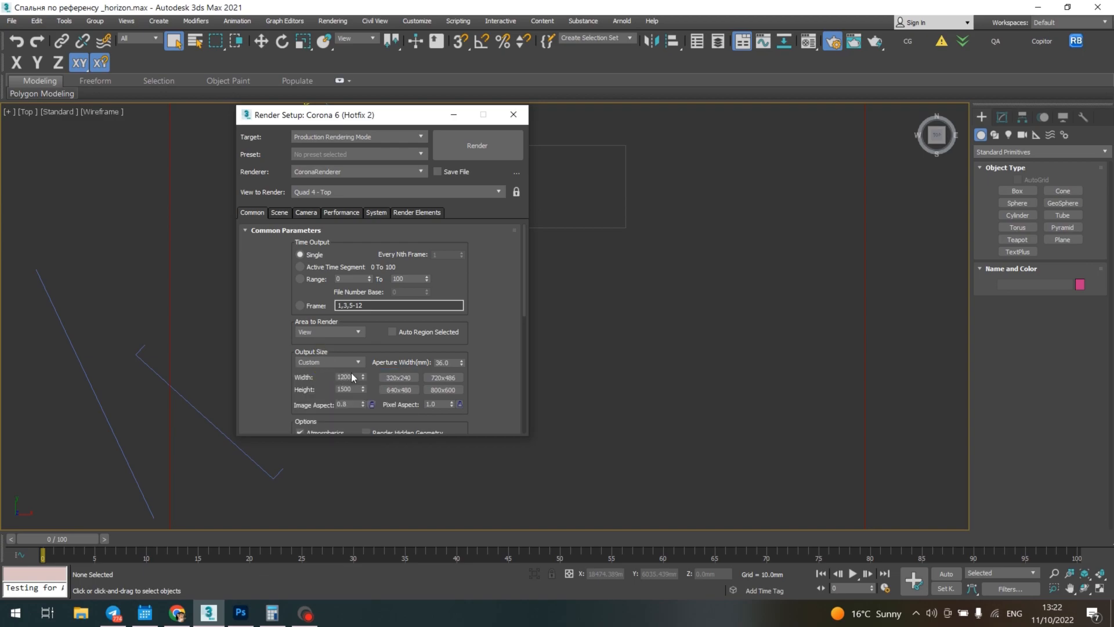
triple_click(346, 376)
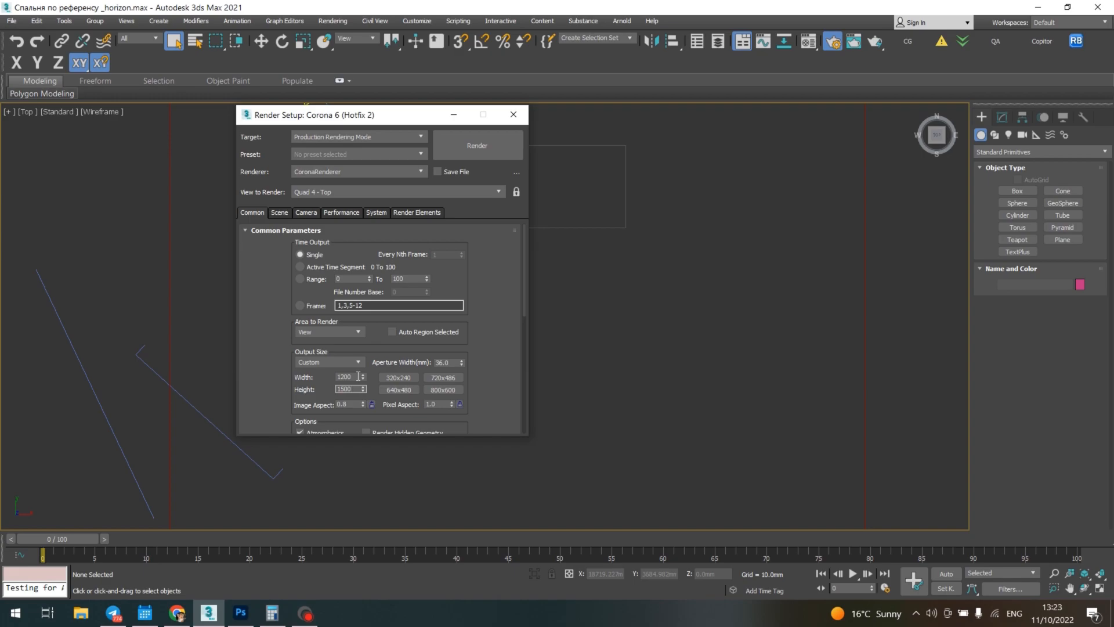
mouse_move(353, 362)
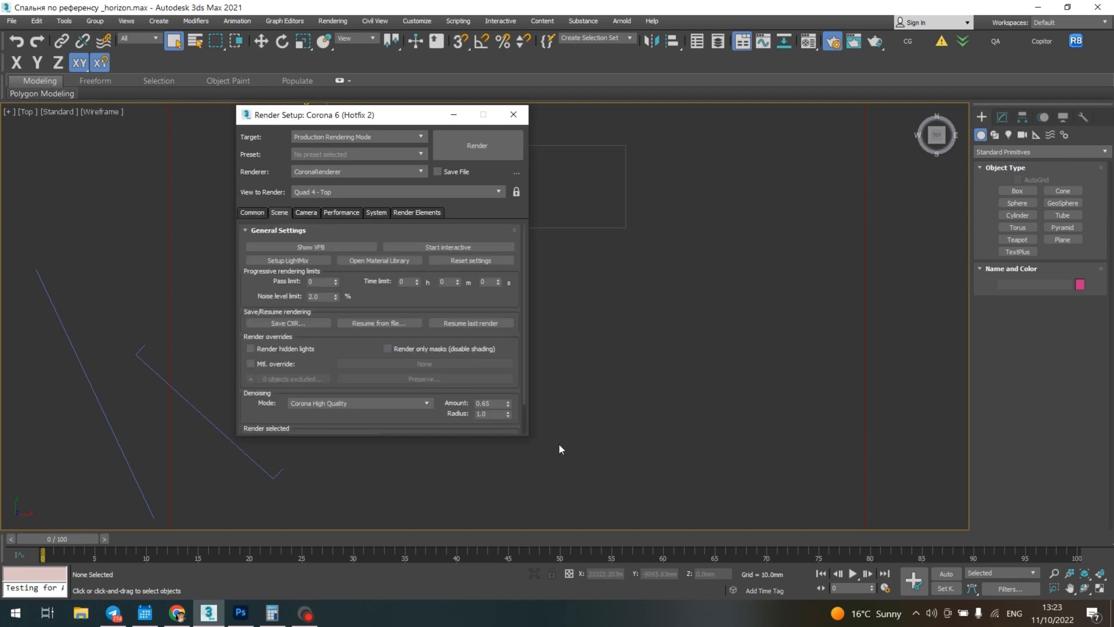
mouse_move(494, 304)
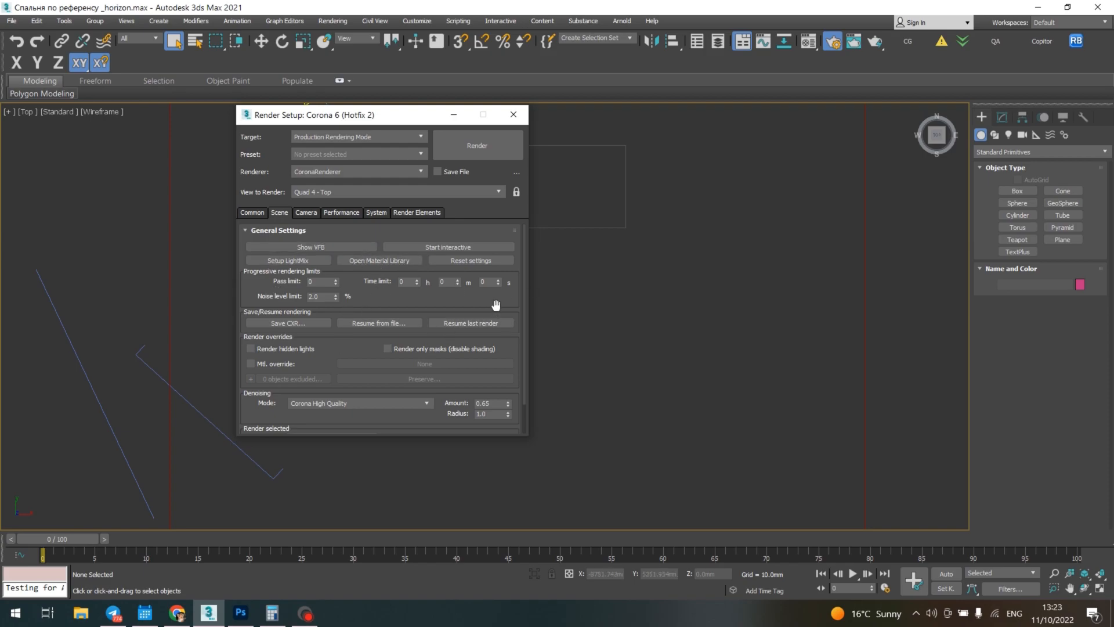
mouse_move(269, 280)
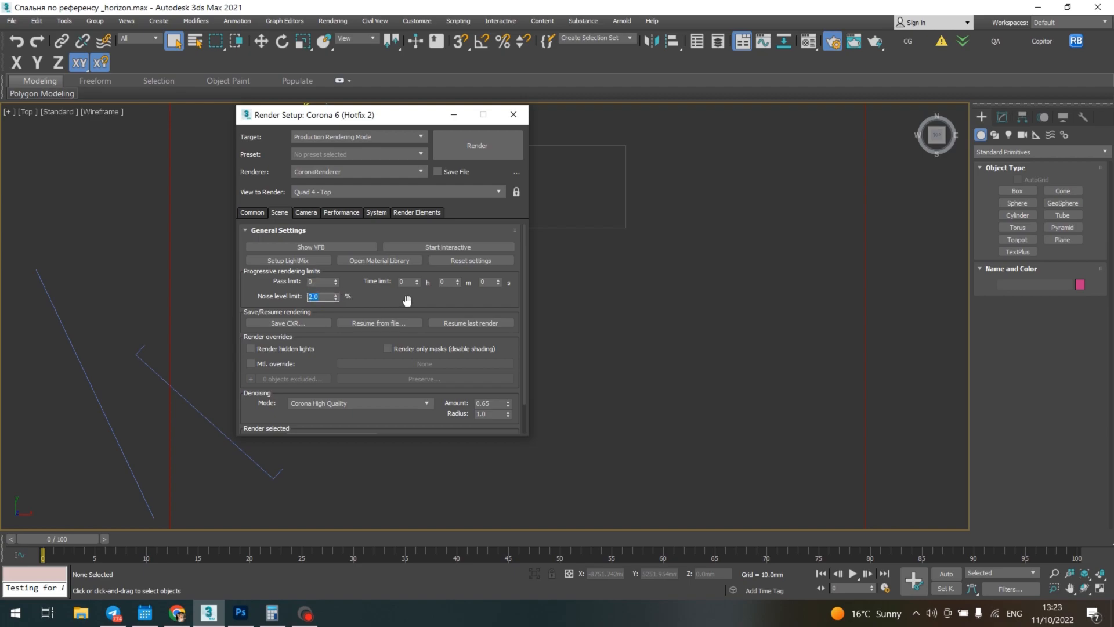
Lower the Corona denoising amount from 0.65 to 0.35 in the Scene settings
scroll("down", 3)
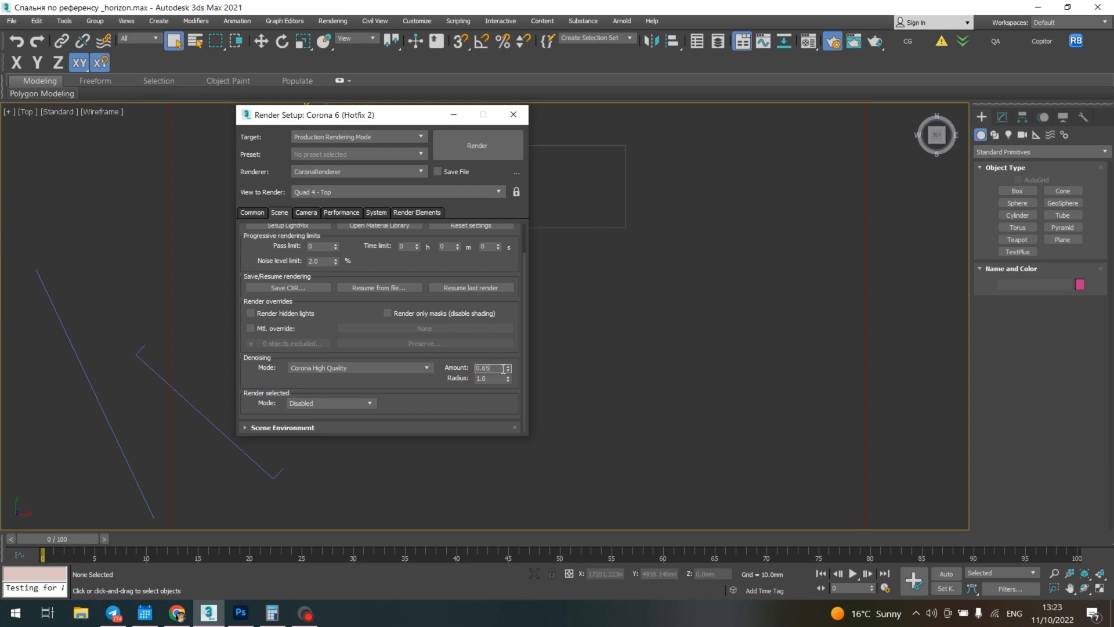
type("0.3")
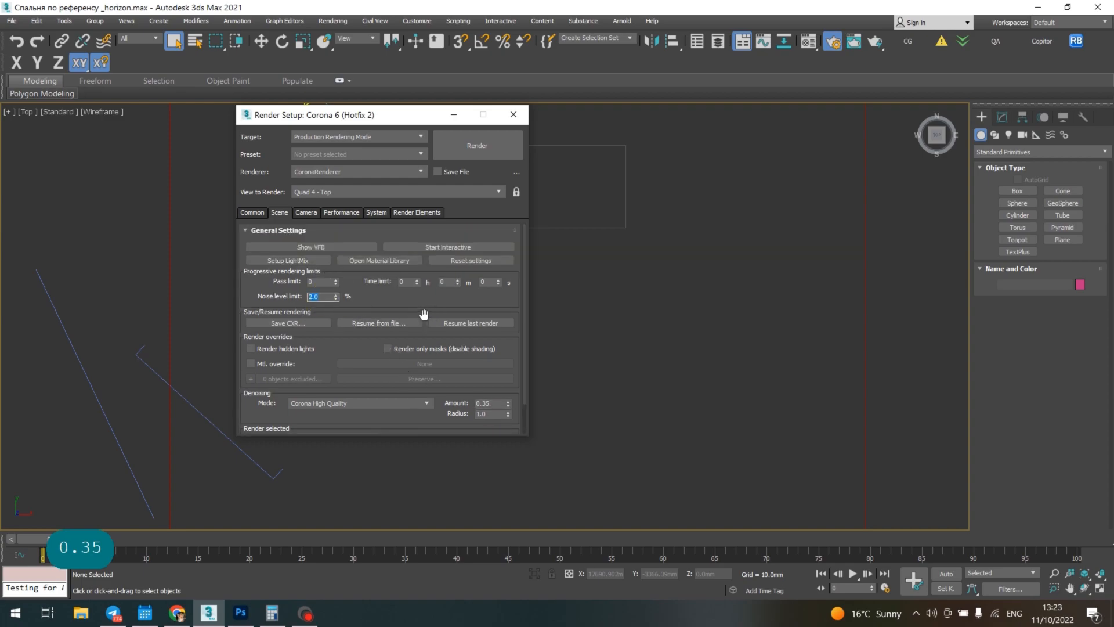
mouse_move(466, 397)
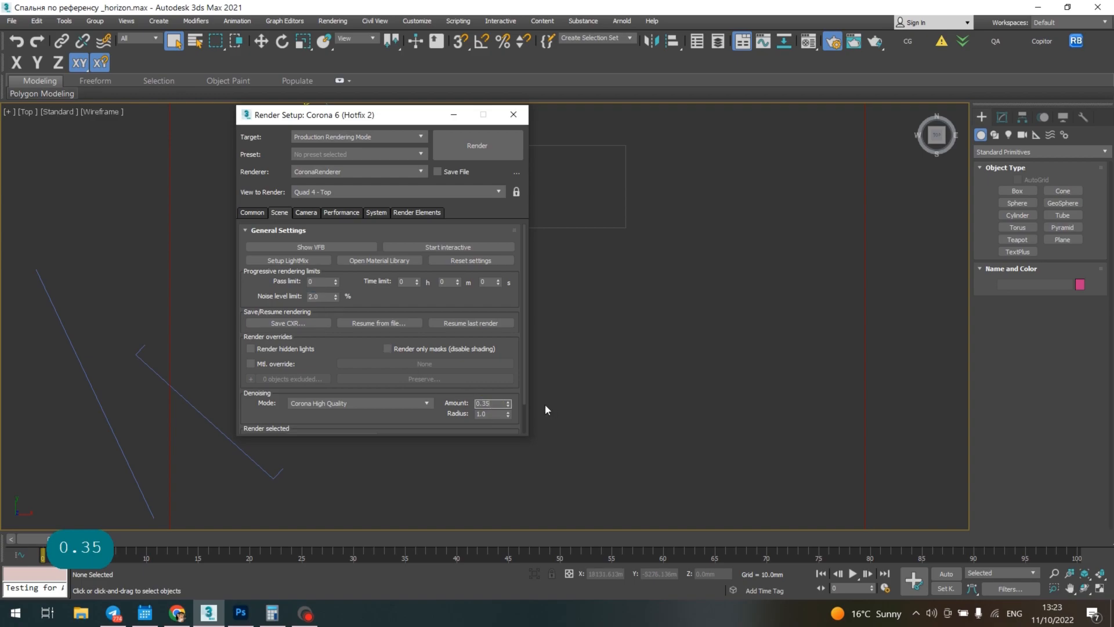
mouse_move(503, 368)
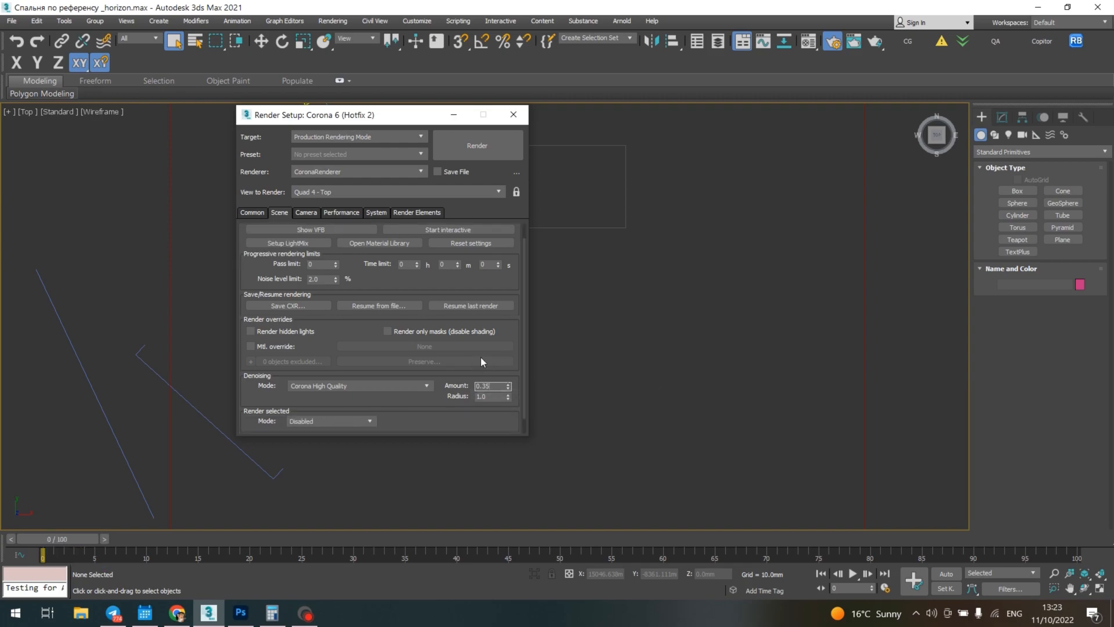
left_click(252, 212)
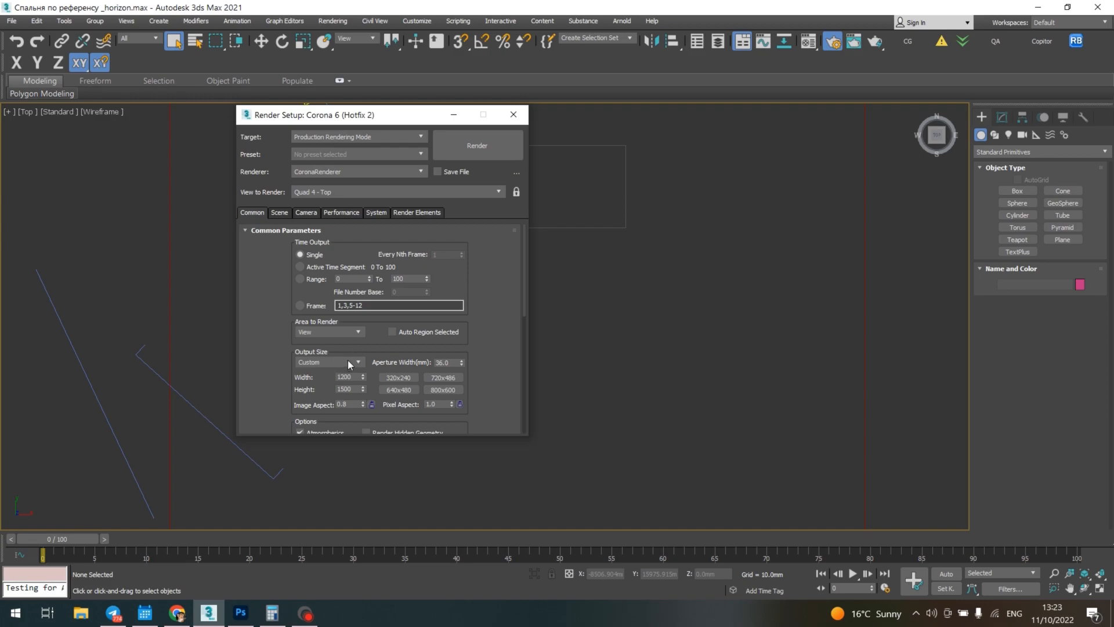
mouse_move(346, 364)
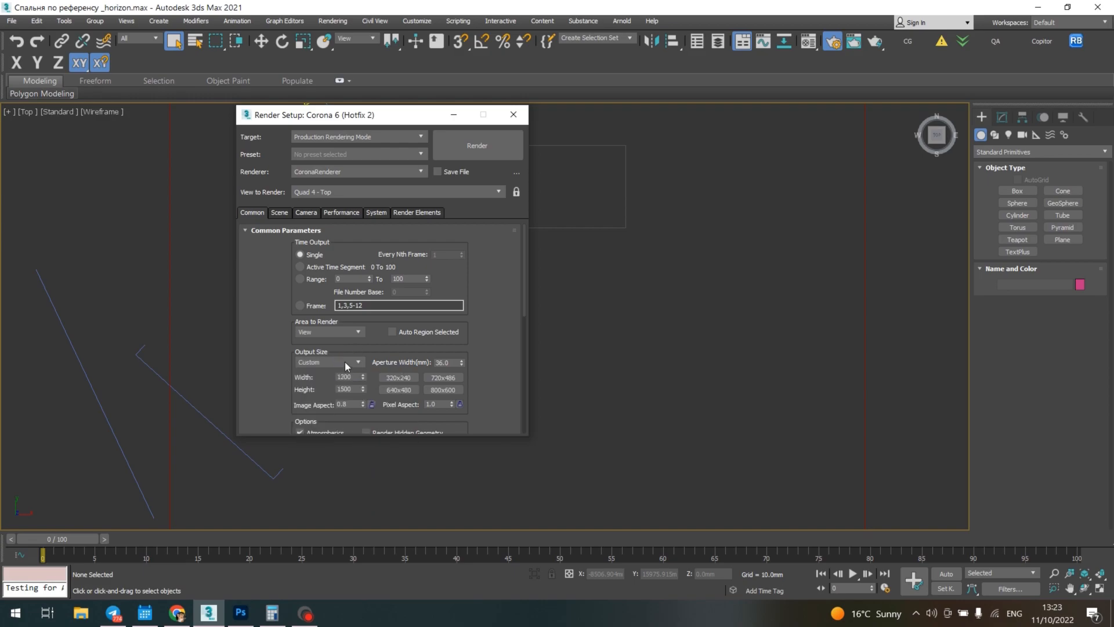
mouse_move(346, 368)
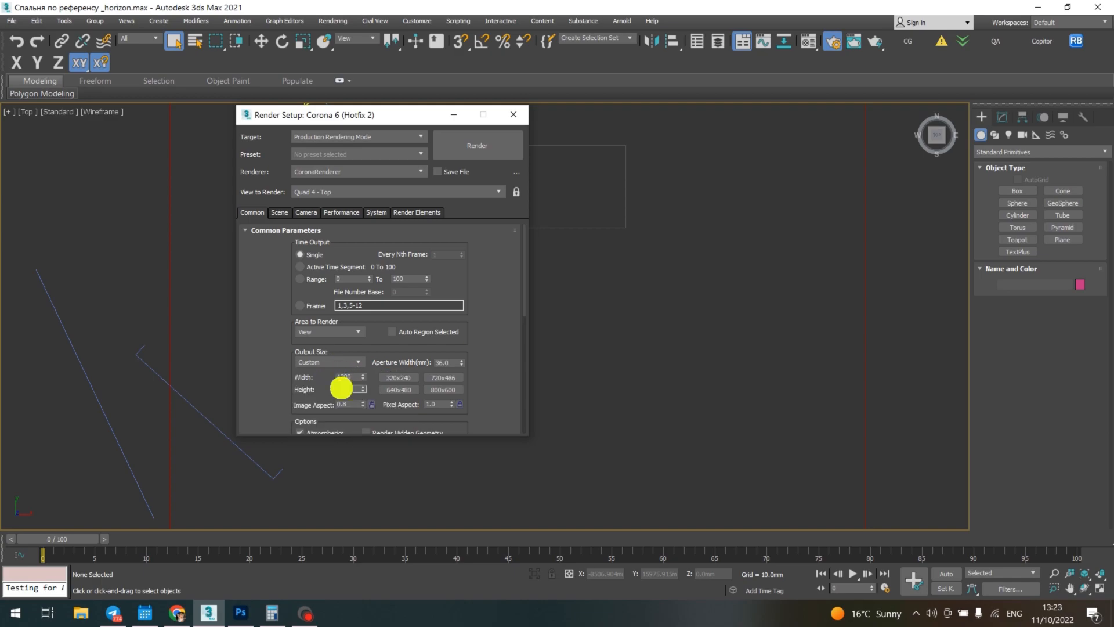
Switch the output size to the HDTV (video) preset at 1920 × 1080
left_click(354, 361)
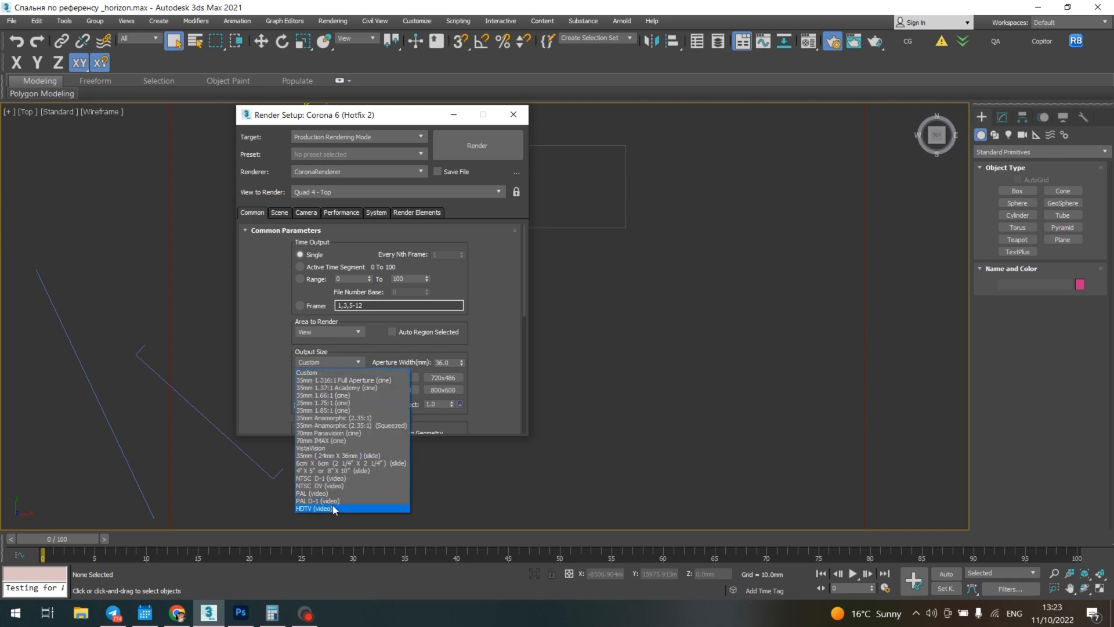
left_click(316, 508)
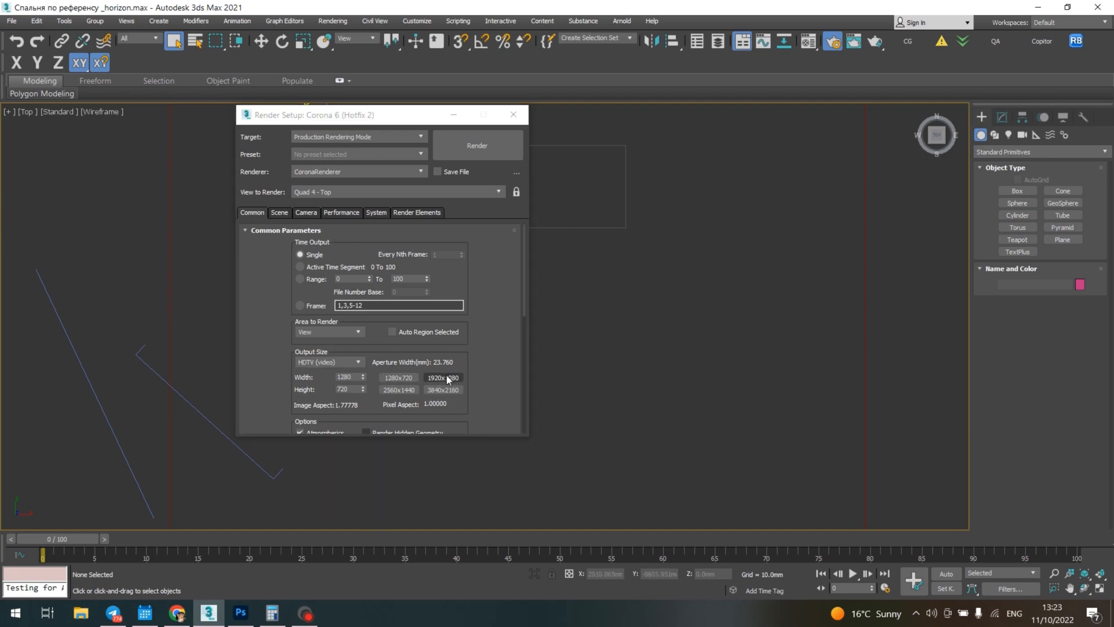
left_click(442, 377)
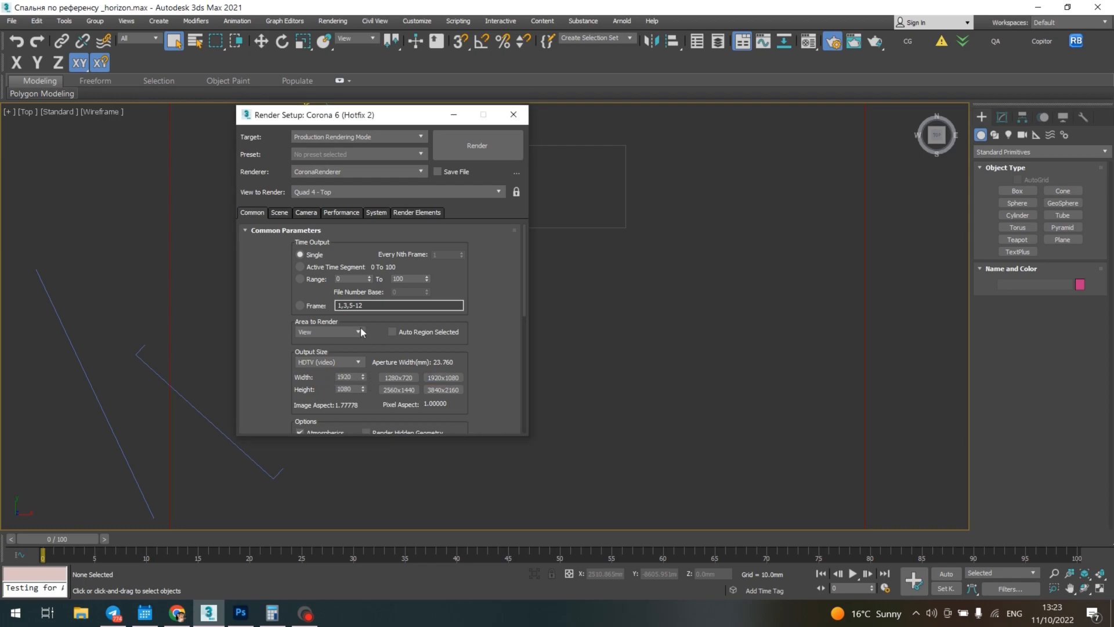
left_click(346, 390)
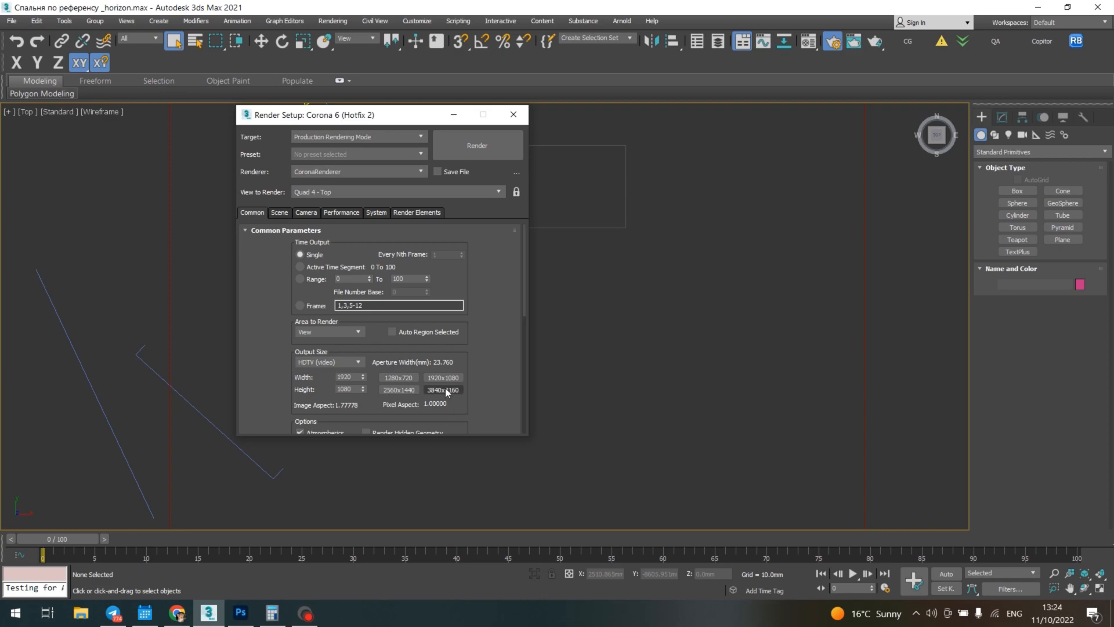
mouse_move(453, 394)
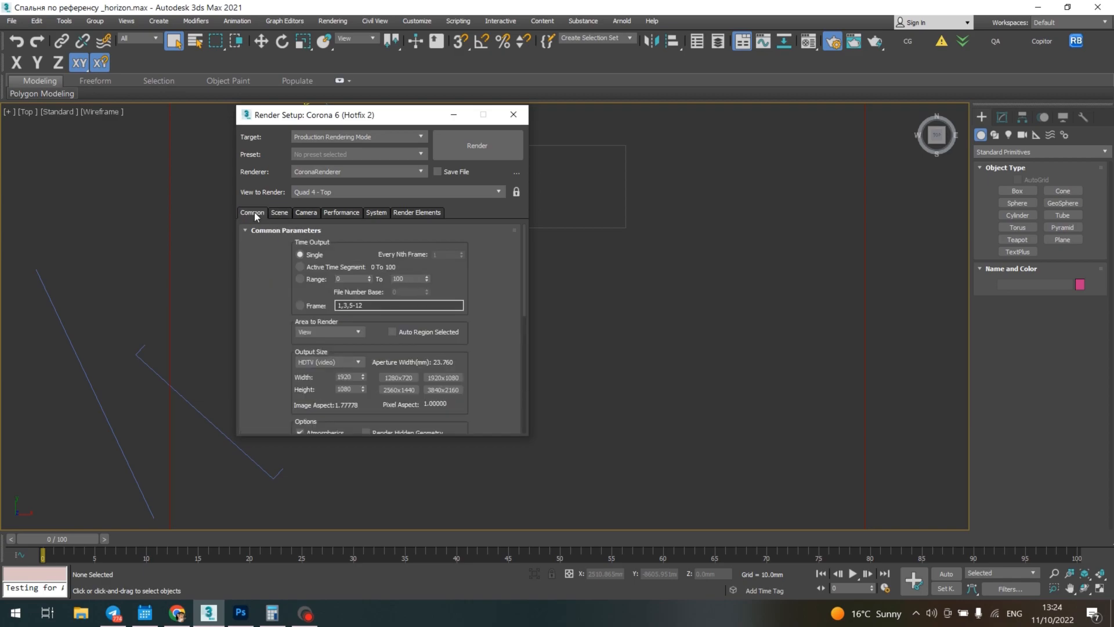
Empty the Batch Render queue by deleting all old View01–View22 entries
left_click(332, 21)
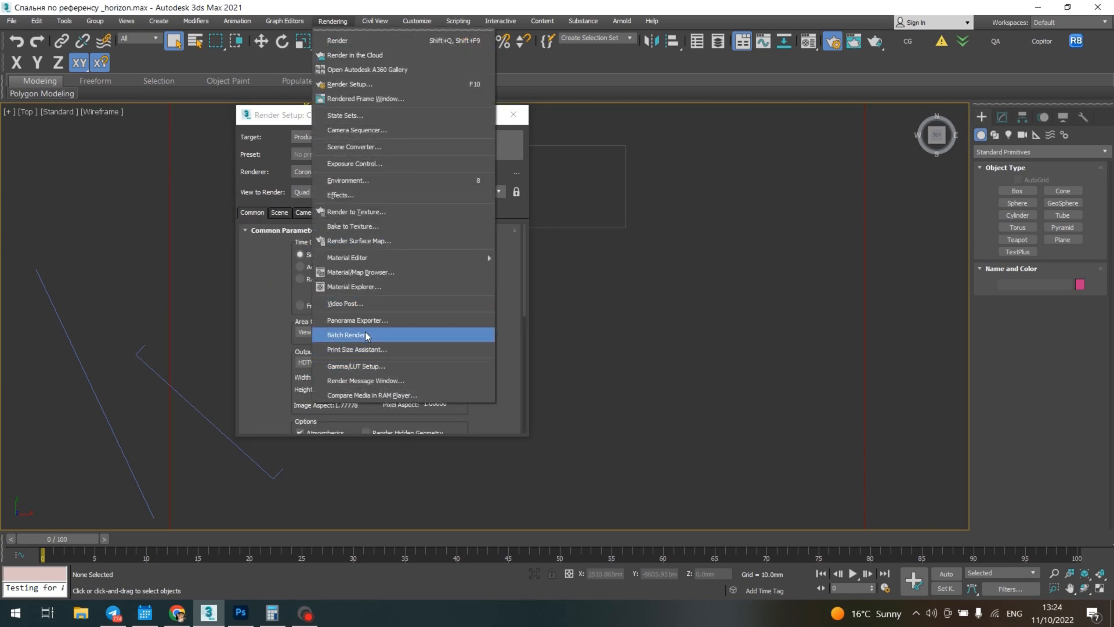
left_click(346, 334)
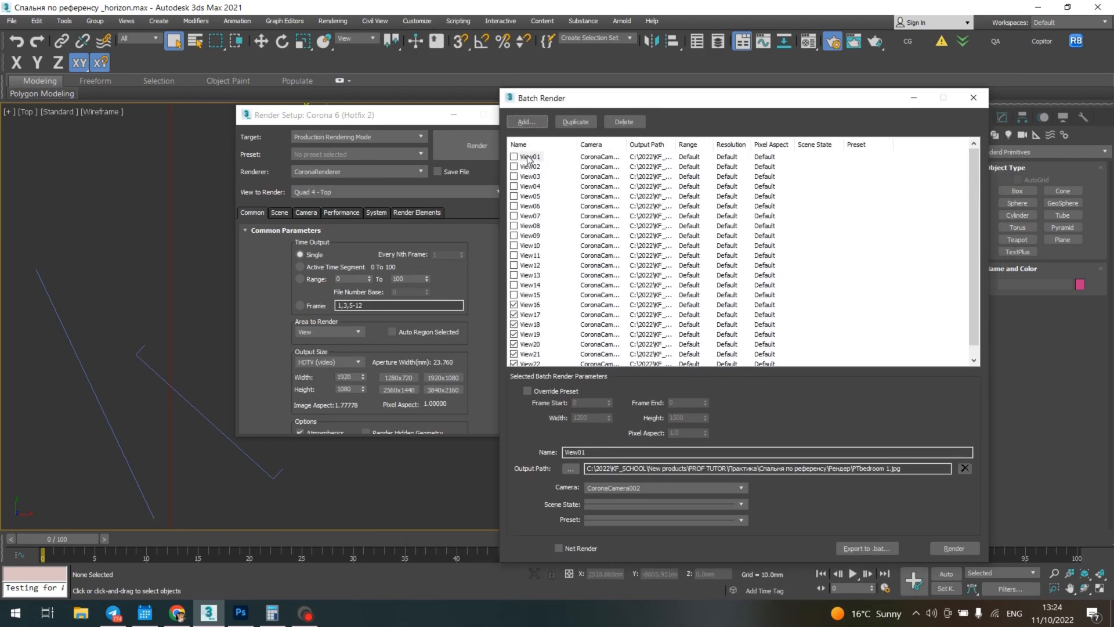
scroll("down", 3)
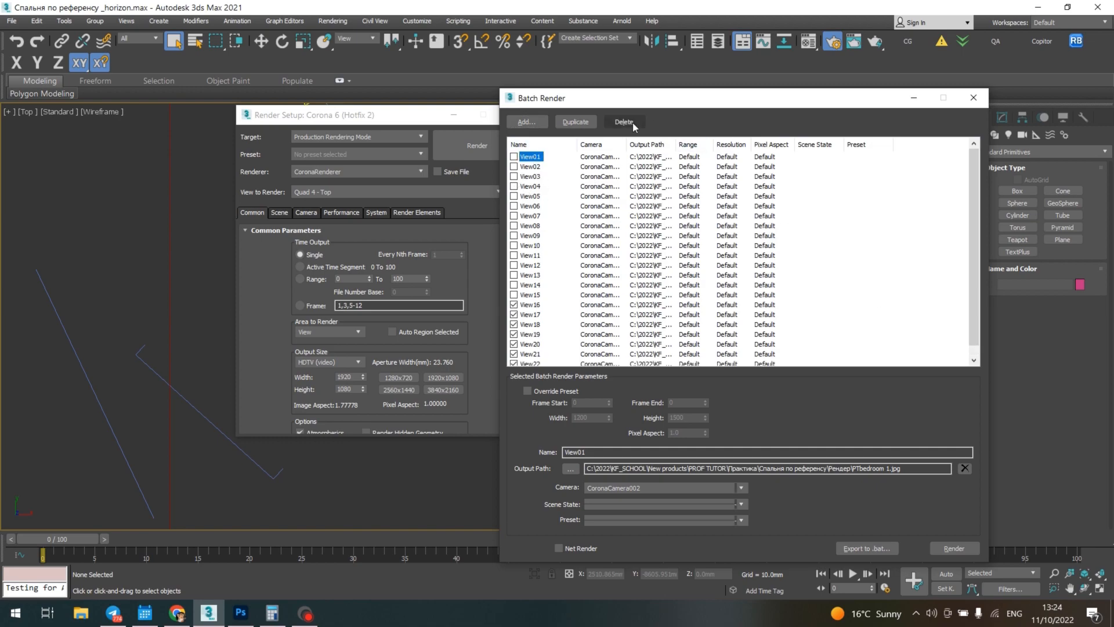
left_click(623, 122)
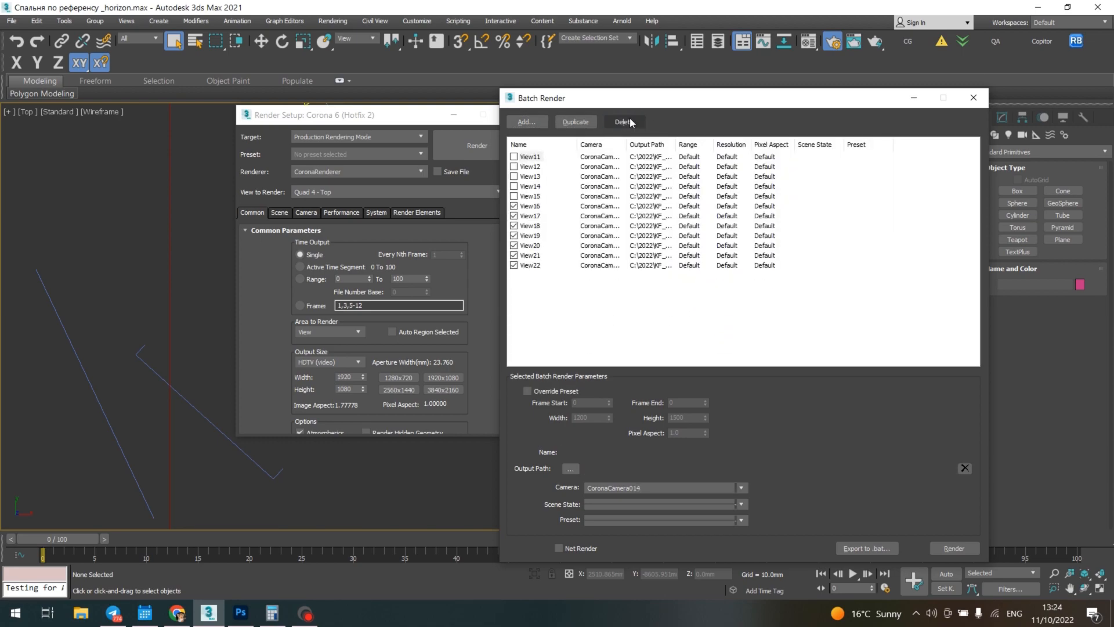
left_click(623, 122)
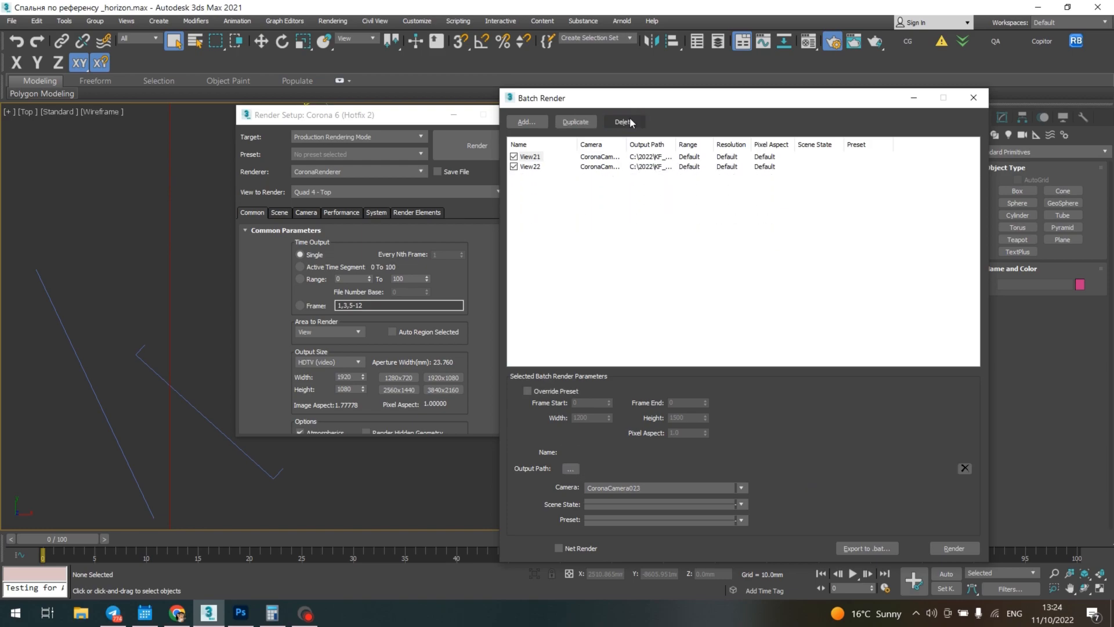
left_click(624, 122)
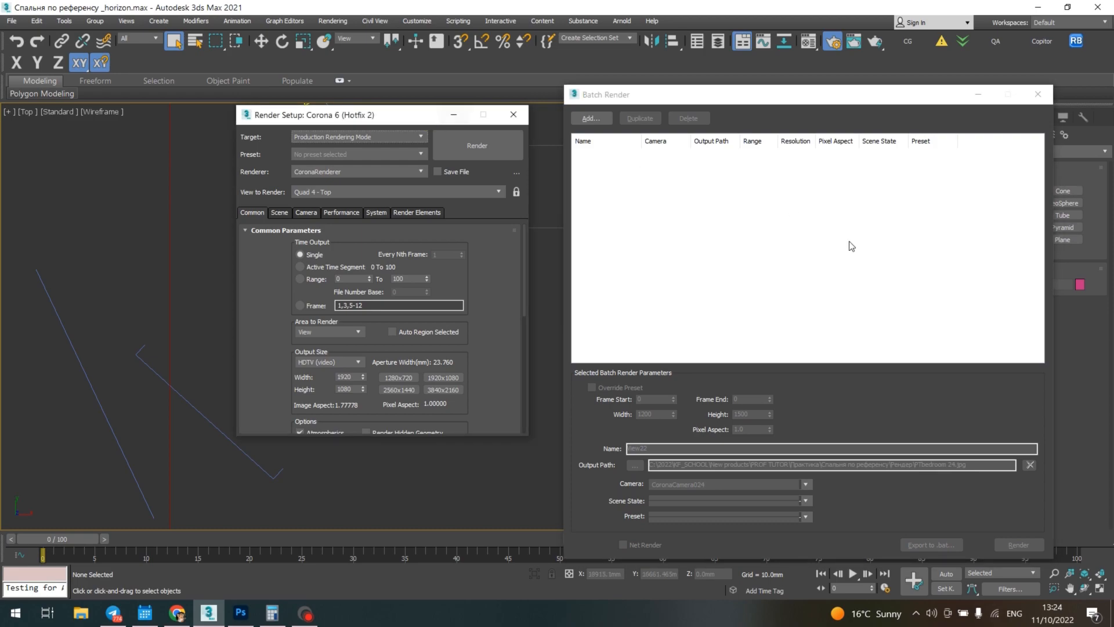
mouse_move(761, 254)
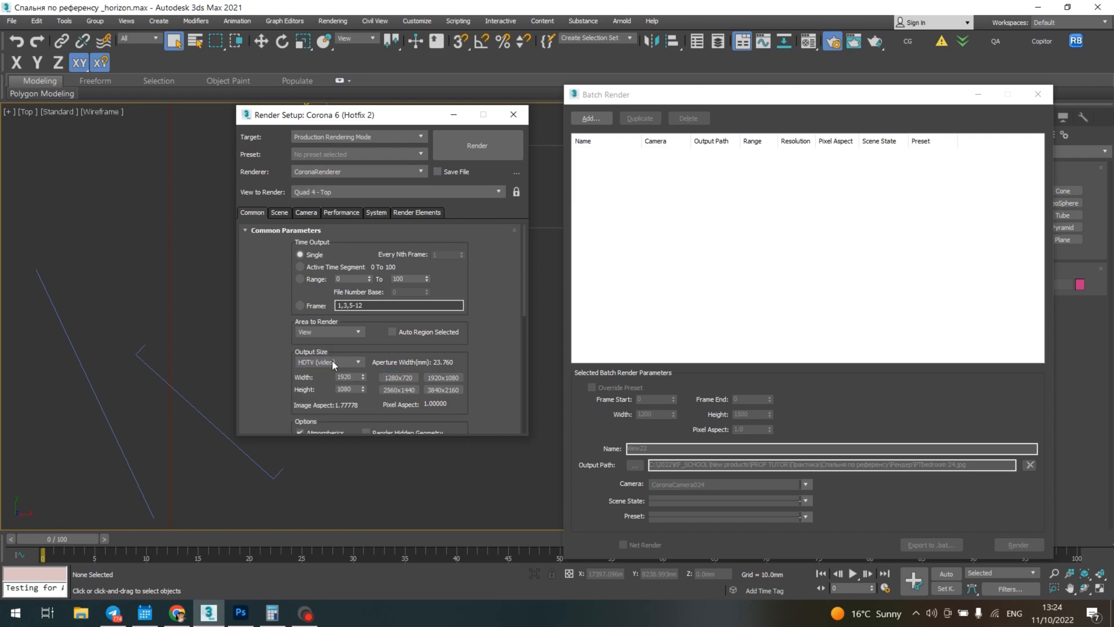
Return the output size from HDTV (video) to custom 1200 × 1500
left_click(357, 362)
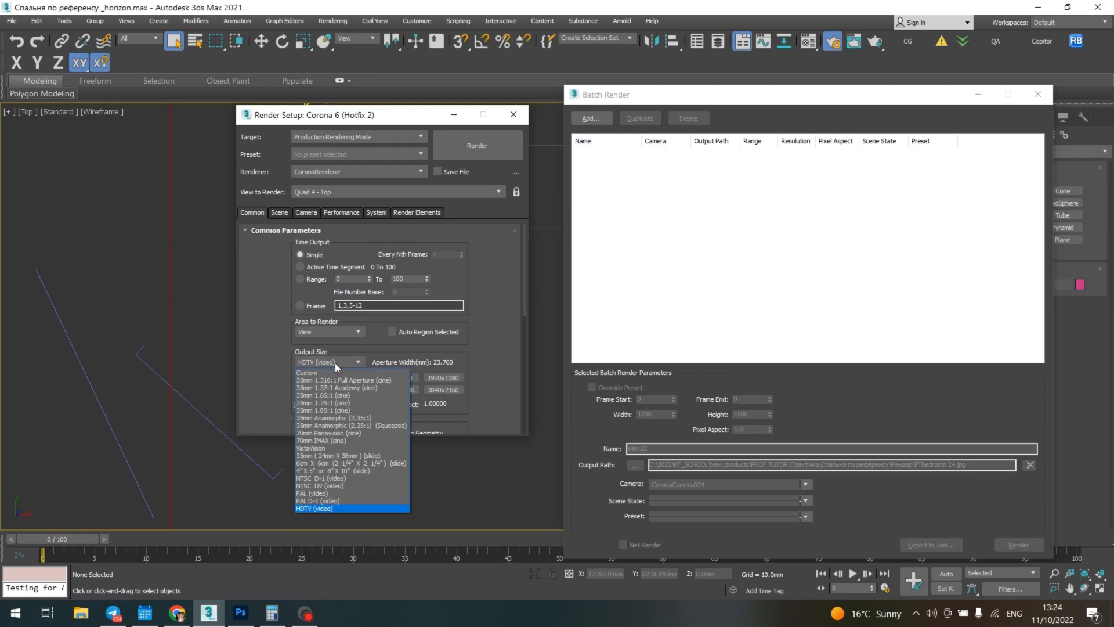
left_click(306, 373)
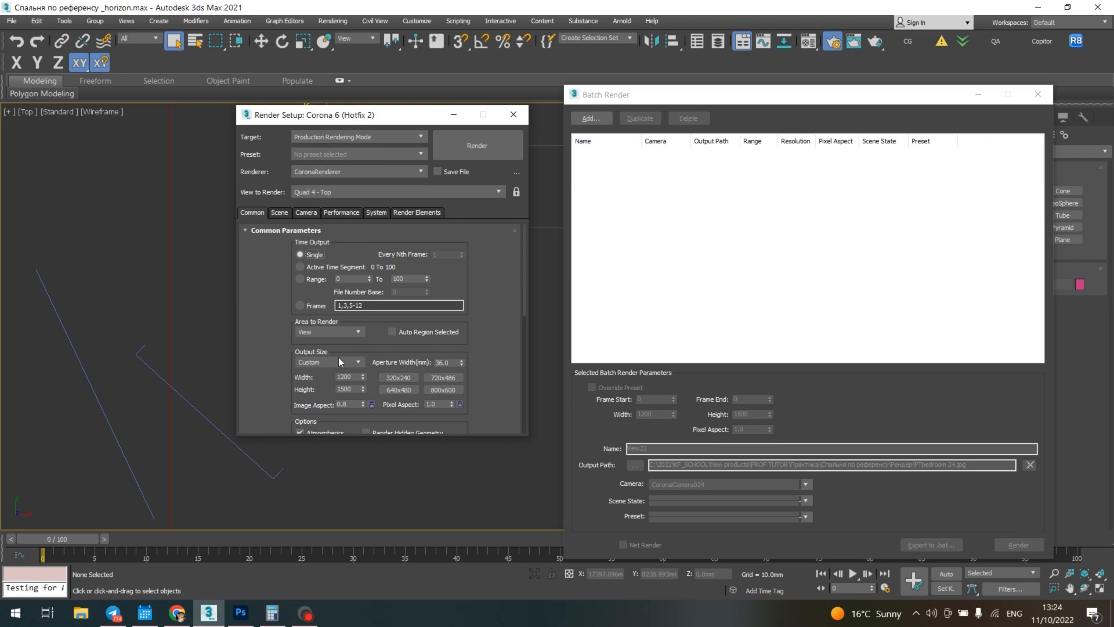
left_click(805, 484)
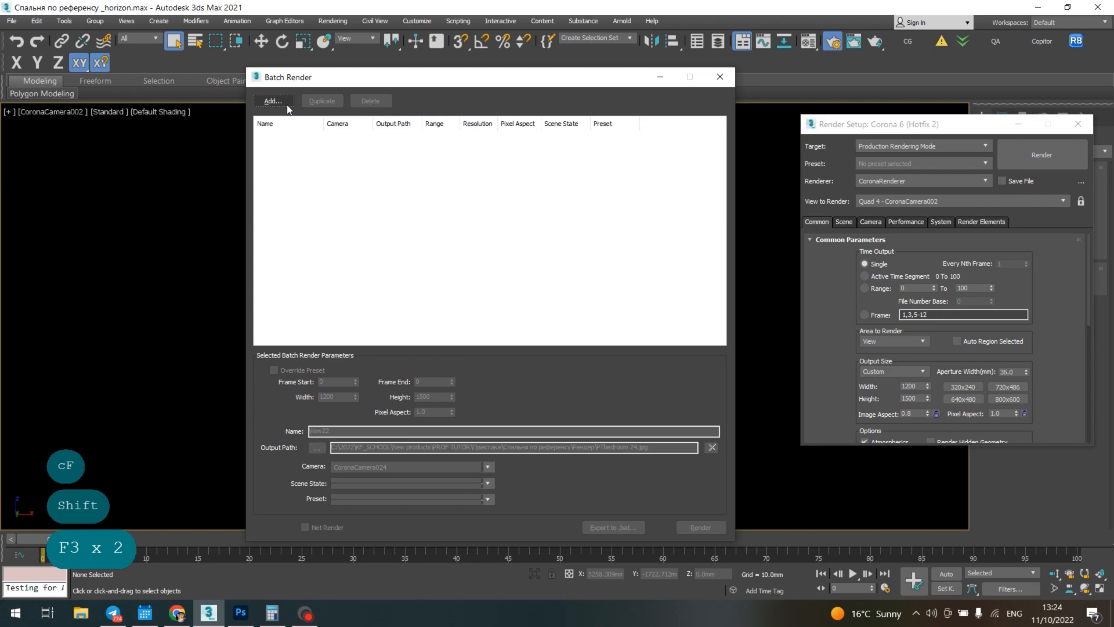
Add View01 for CoronaCamera002 to the batch queue and start choosing its output file
left_click(272, 100)
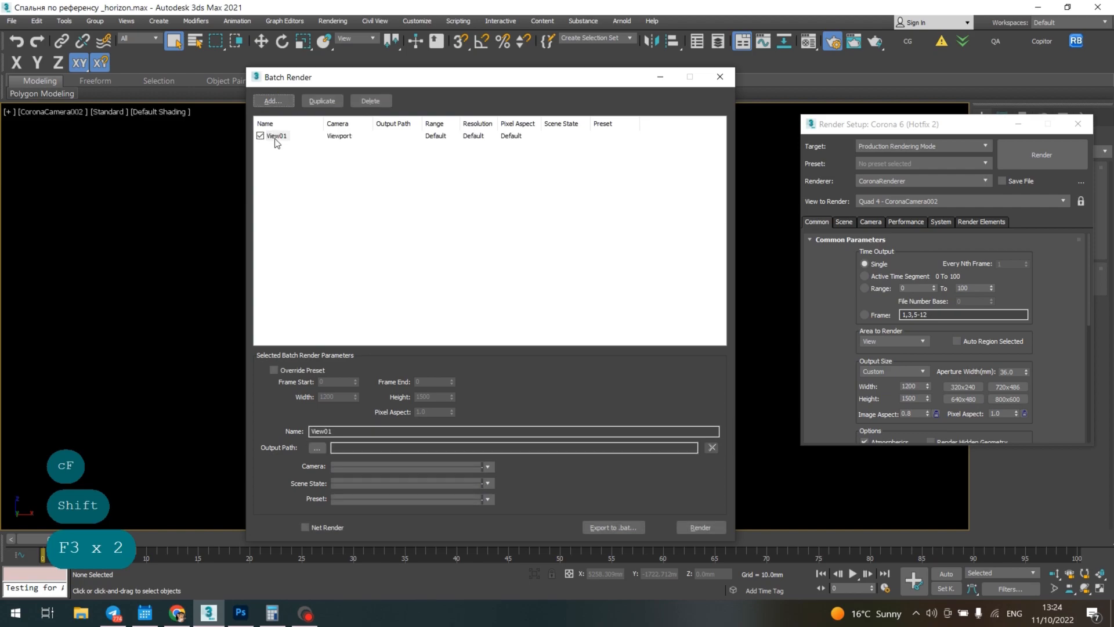
left_click(277, 135)
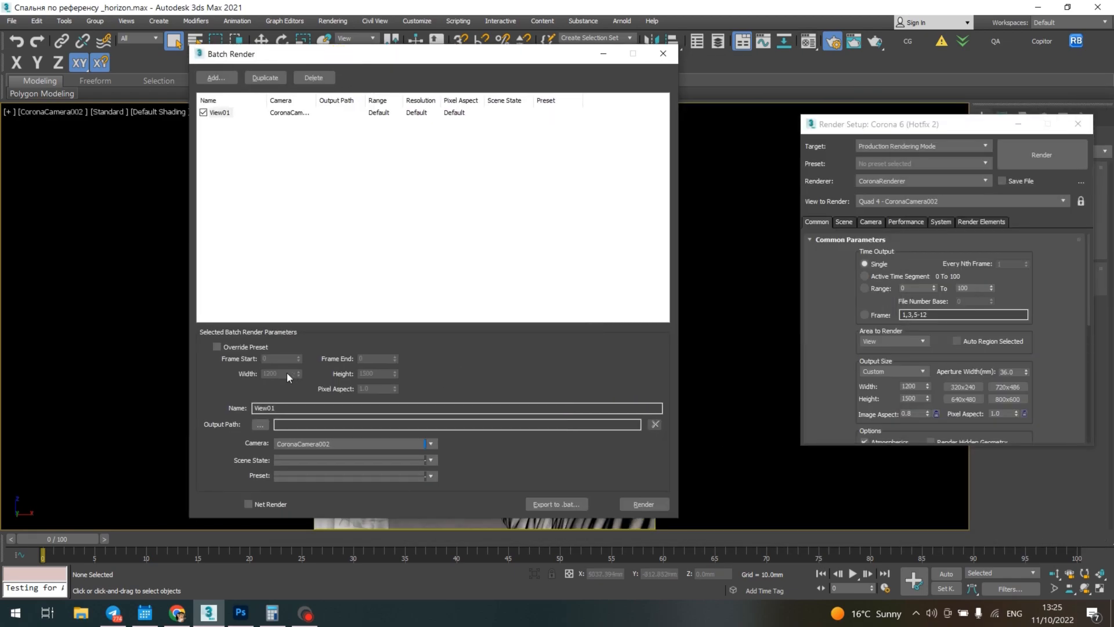
mouse_move(896, 364)
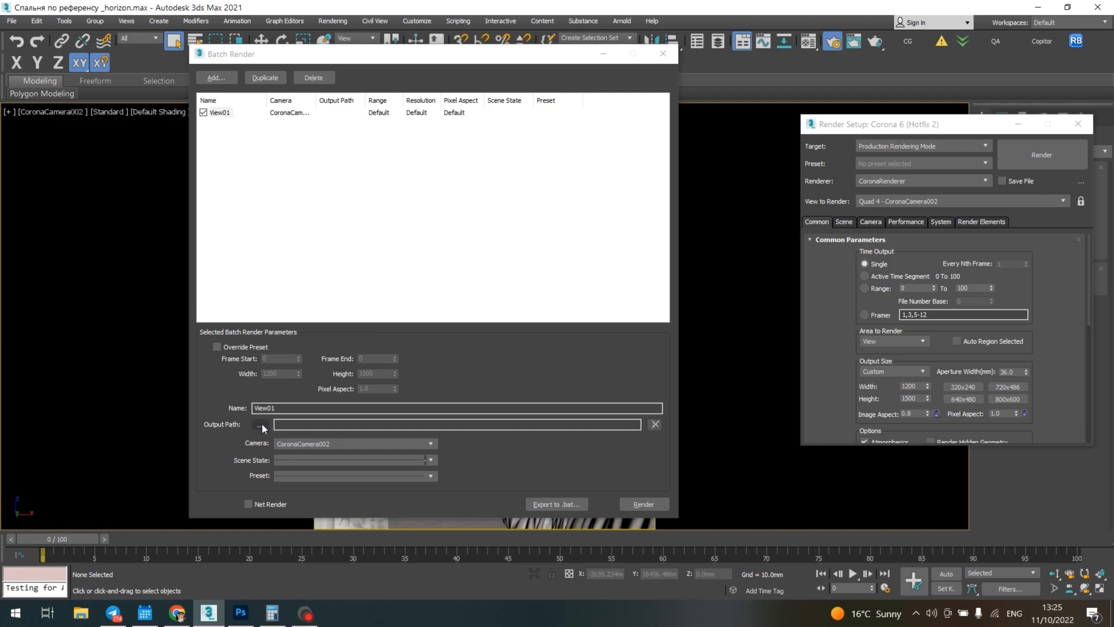
left_click(260, 424)
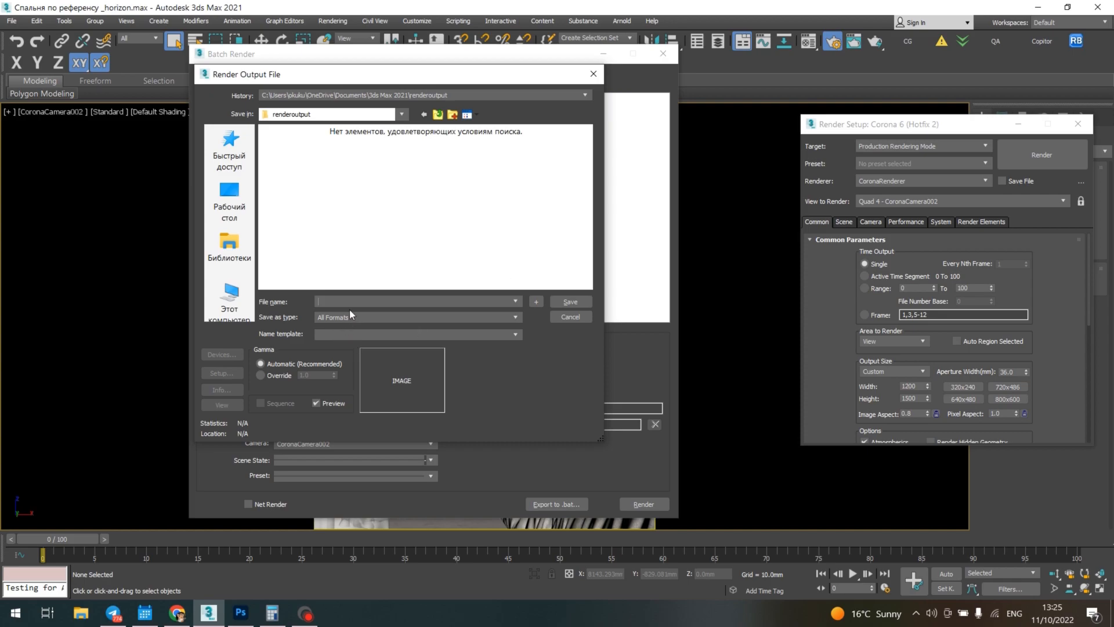
mouse_move(355, 325)
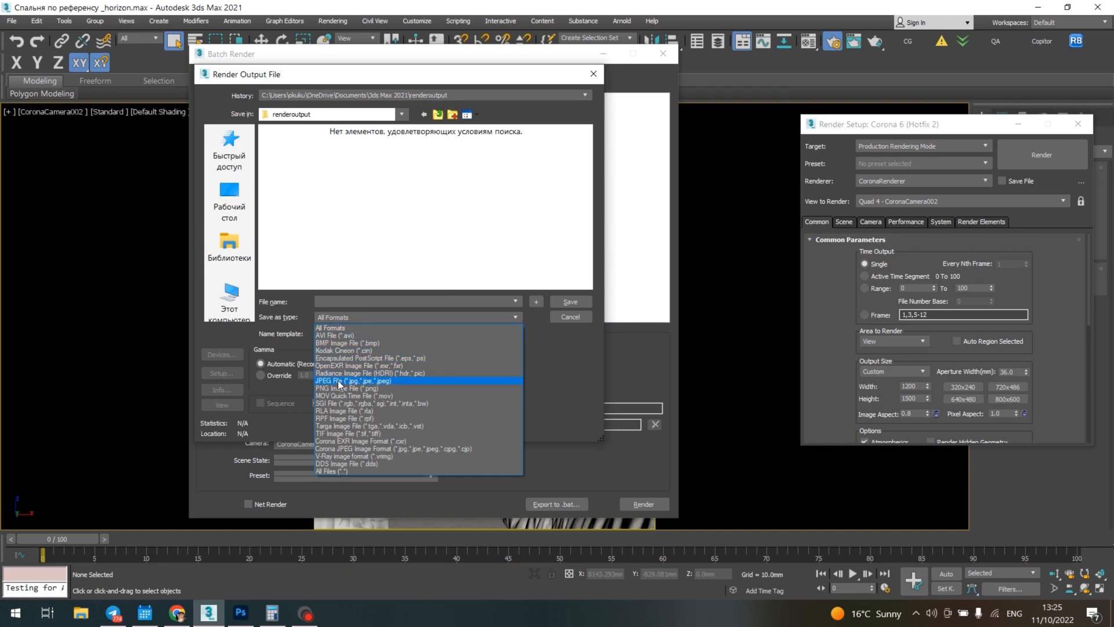
Save View01 to renderoutput\456.jpg as JPEG quality 95 with gamma override 2.2
left_click(335, 381)
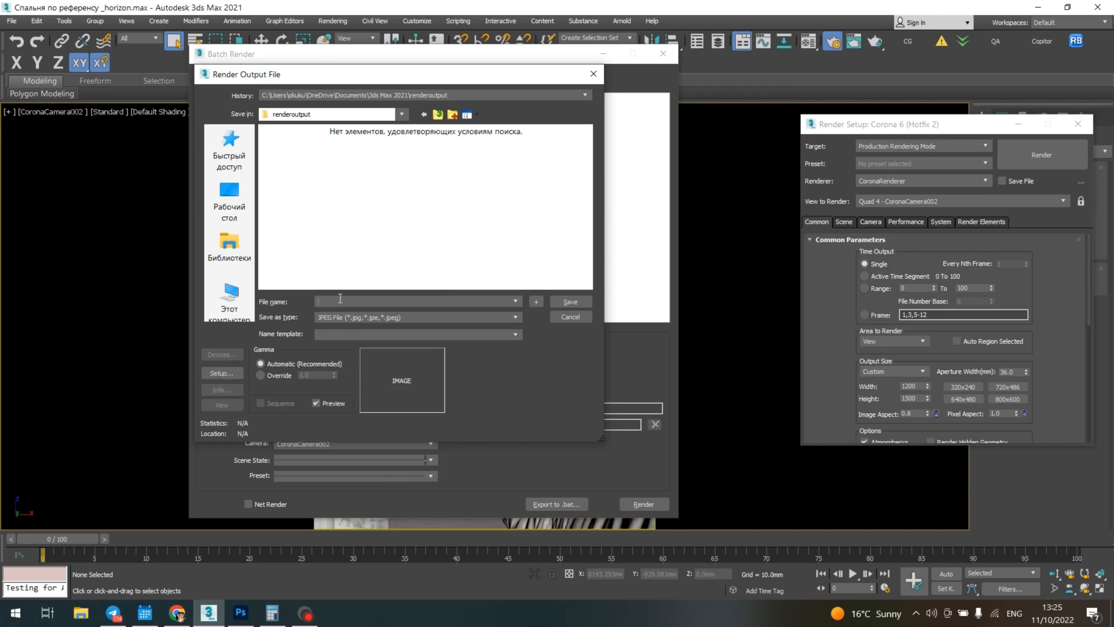
mouse_move(349, 259)
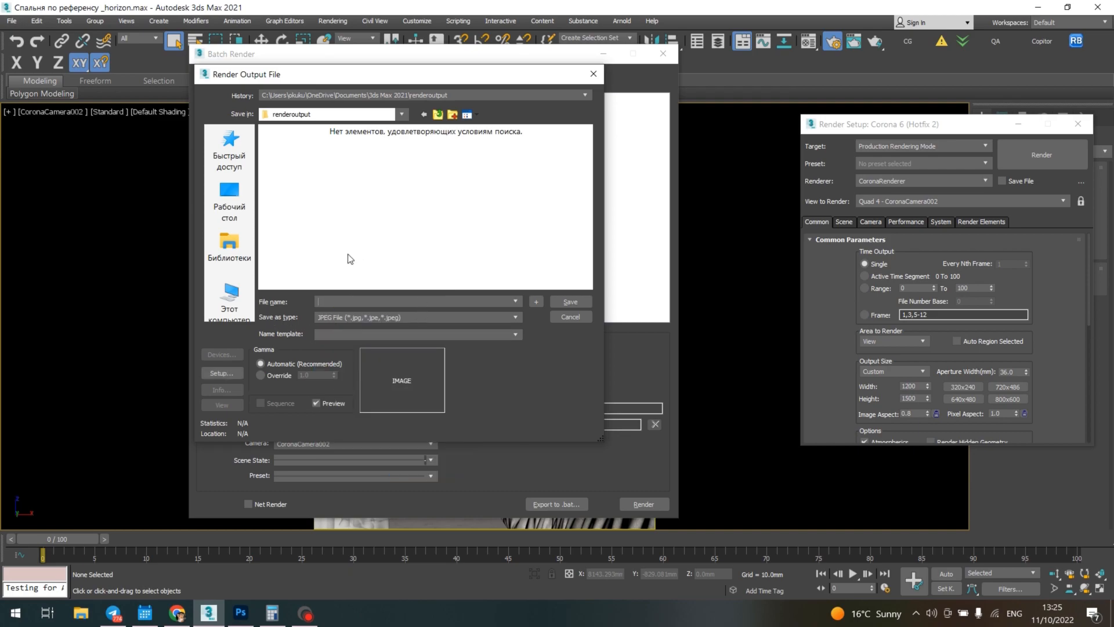
type("456")
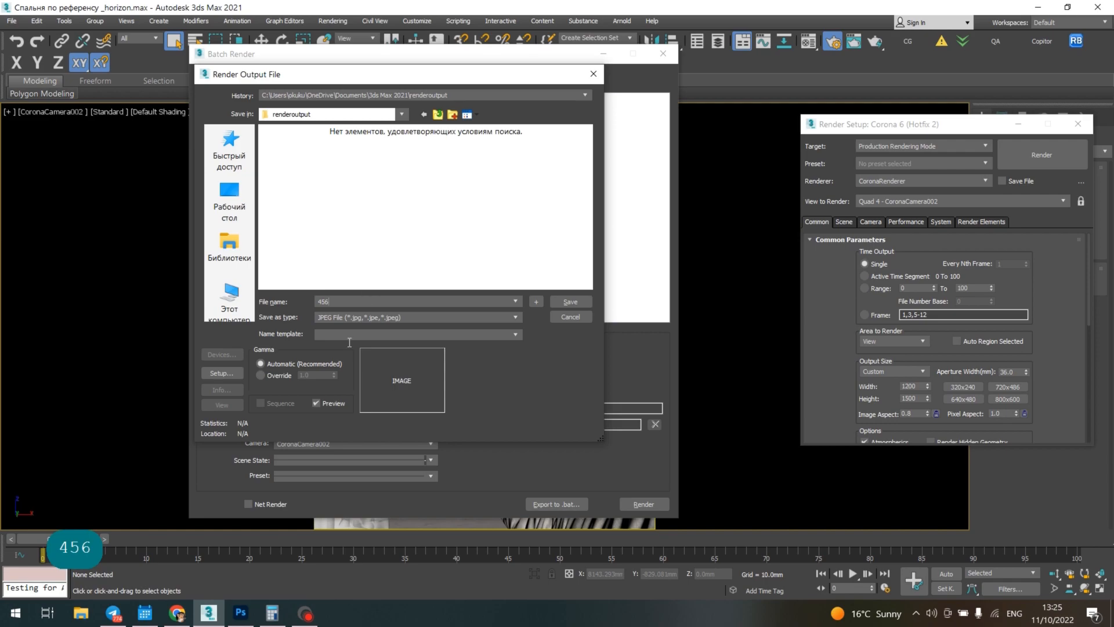
left_click(260, 375)
type("2.2")
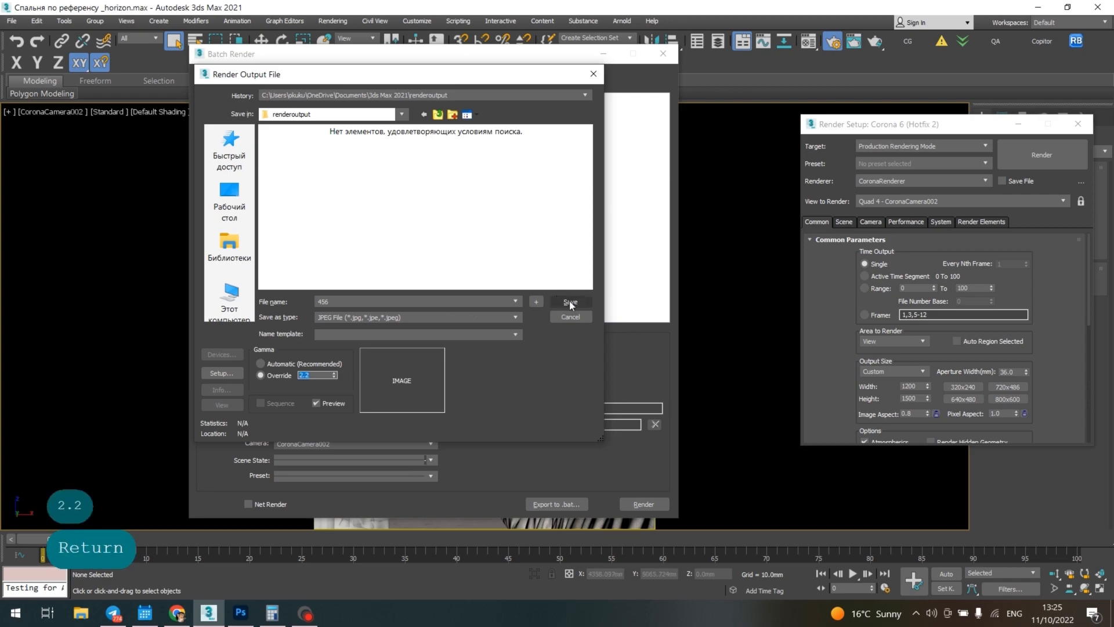
left_click(571, 301)
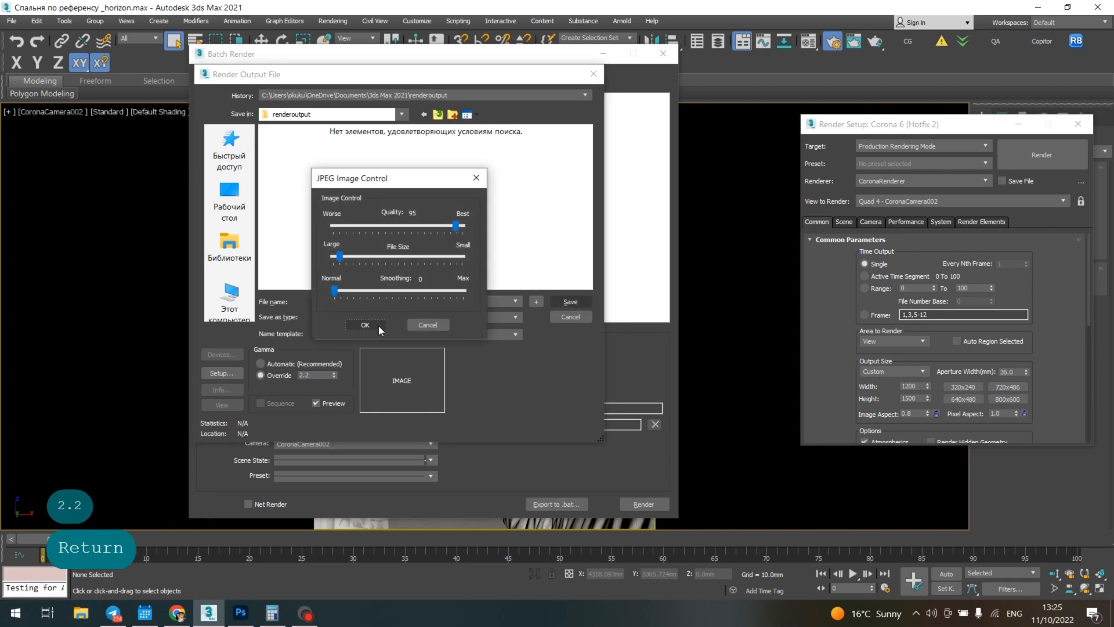
left_click(365, 325)
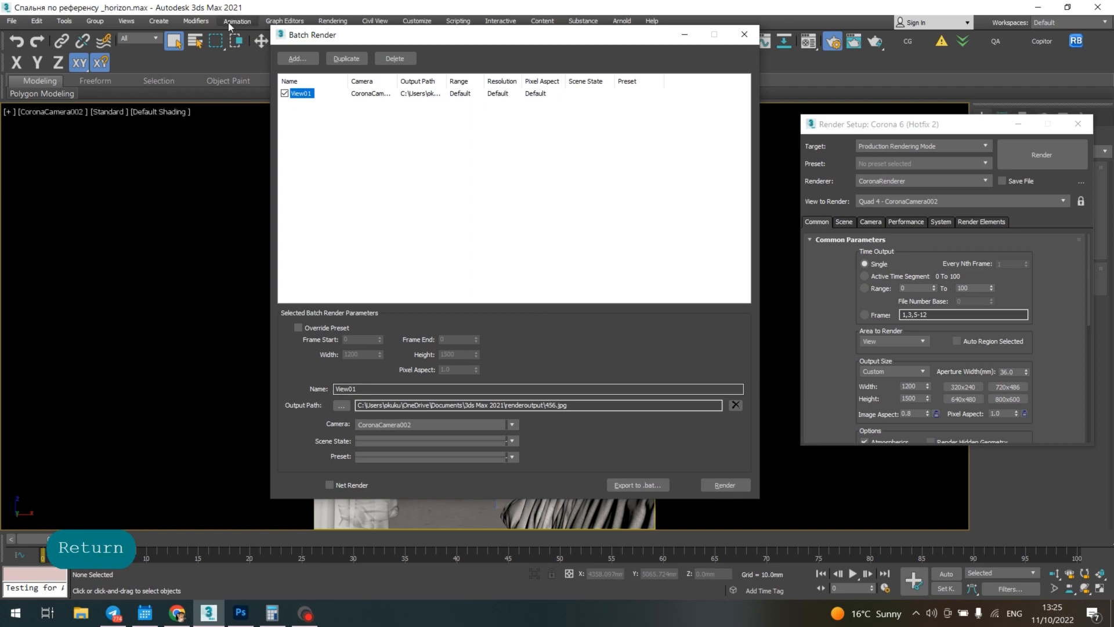
left_click(301, 93)
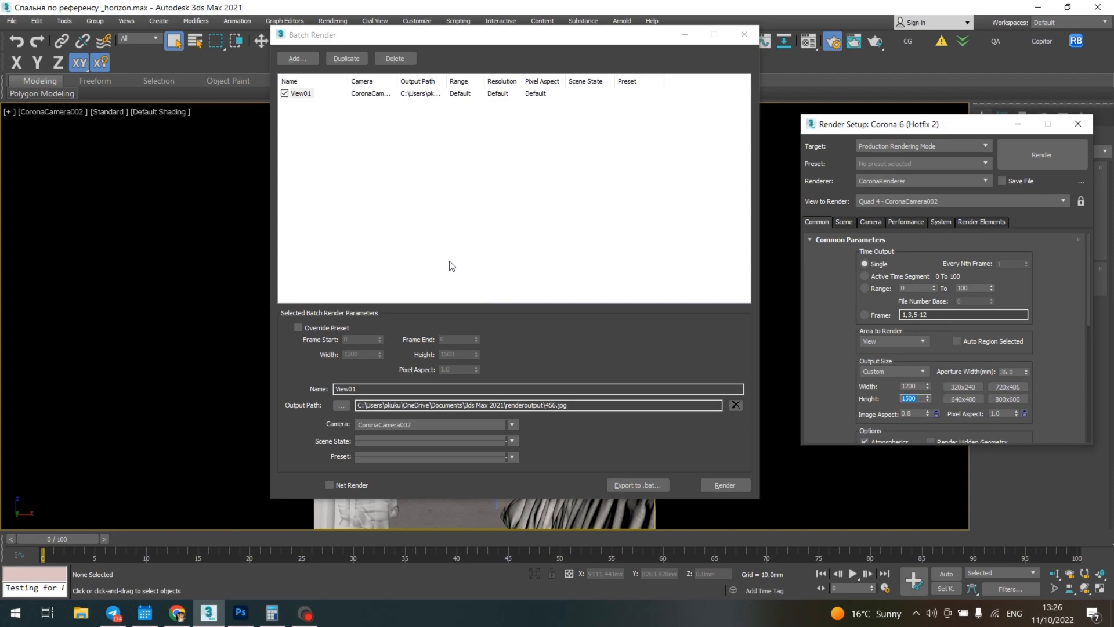
mouse_move(517, 306)
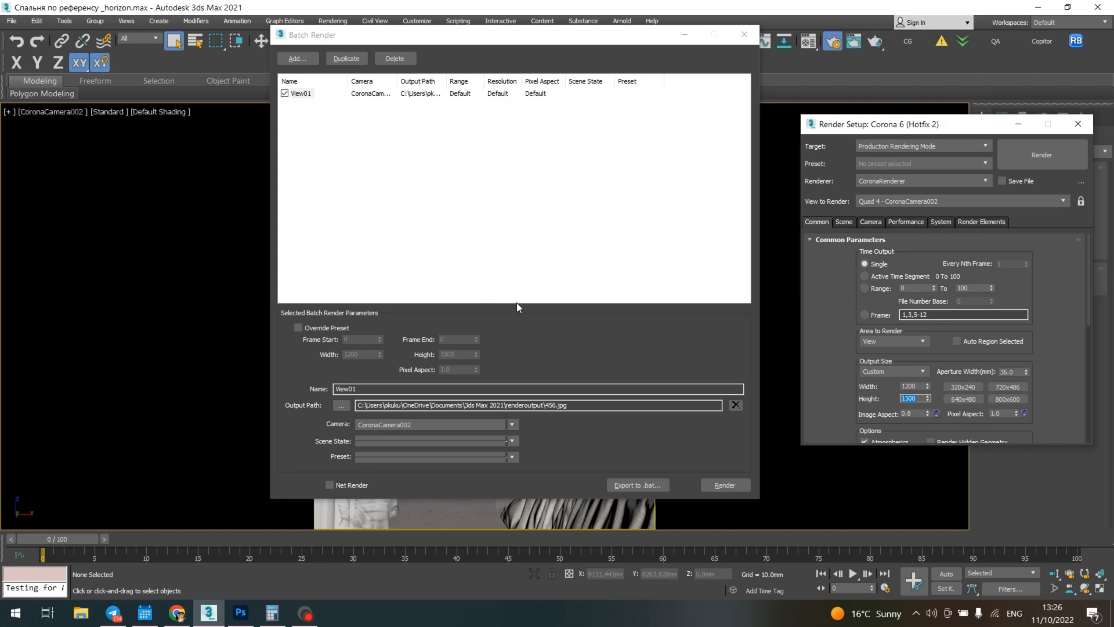
mouse_move(523, 297)
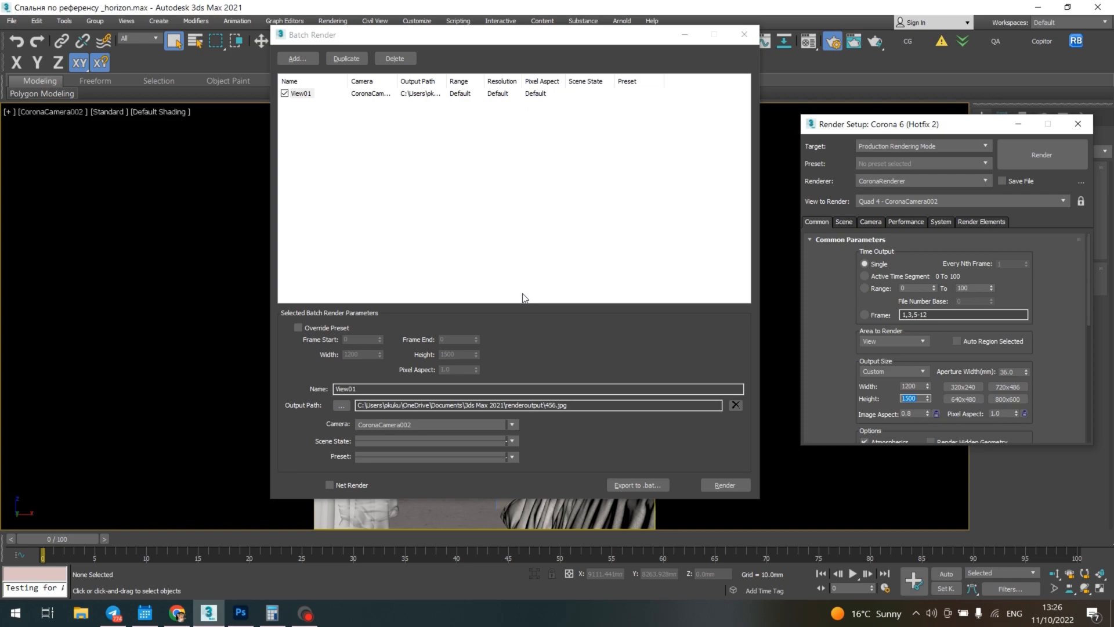
mouse_move(531, 272)
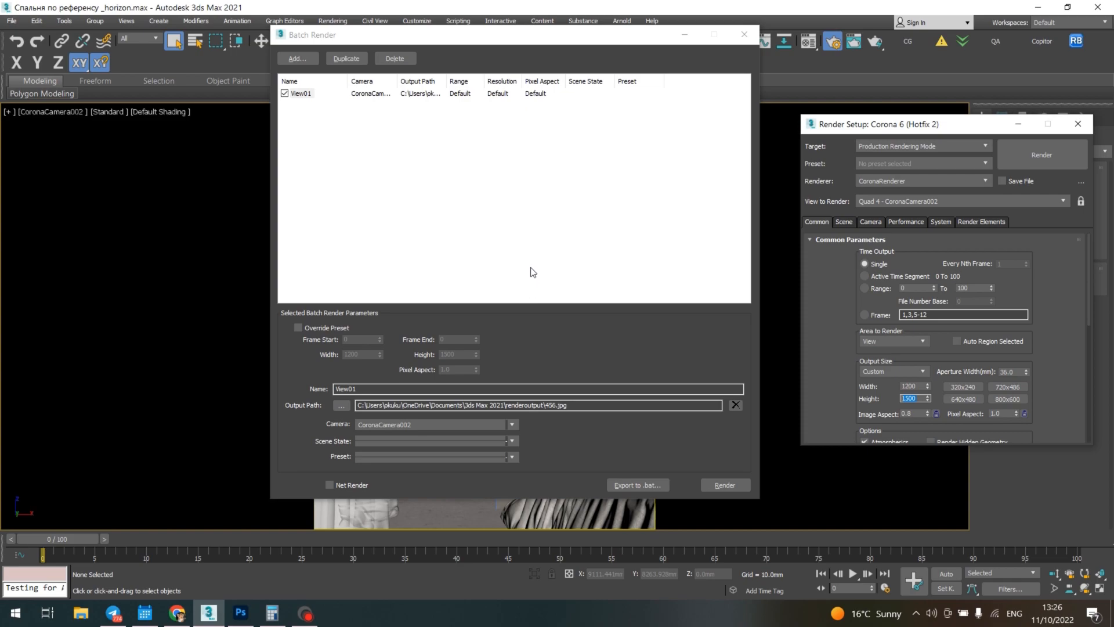
Duplicate View01 as View02 and confirm the scene camera choice
left_click(347, 58)
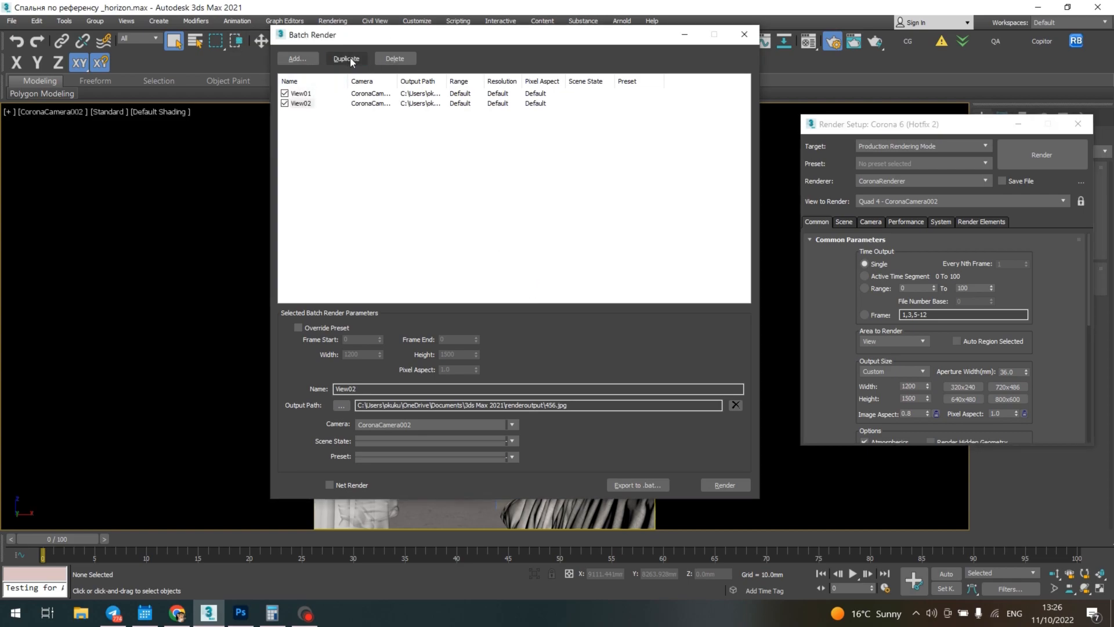
mouse_move(304, 119)
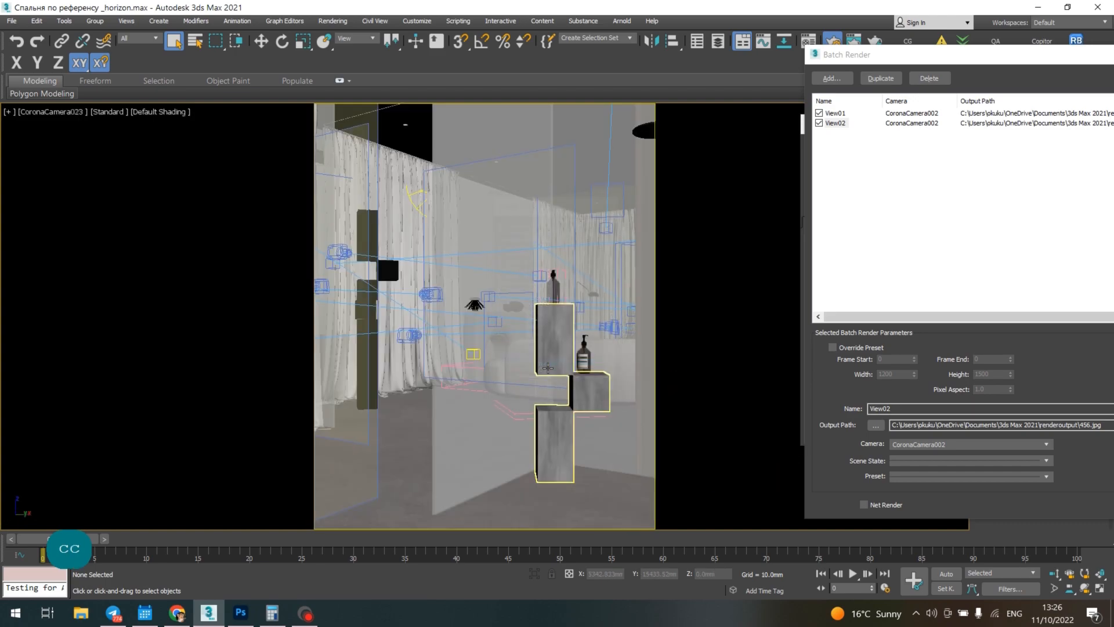
left_click(1043, 443)
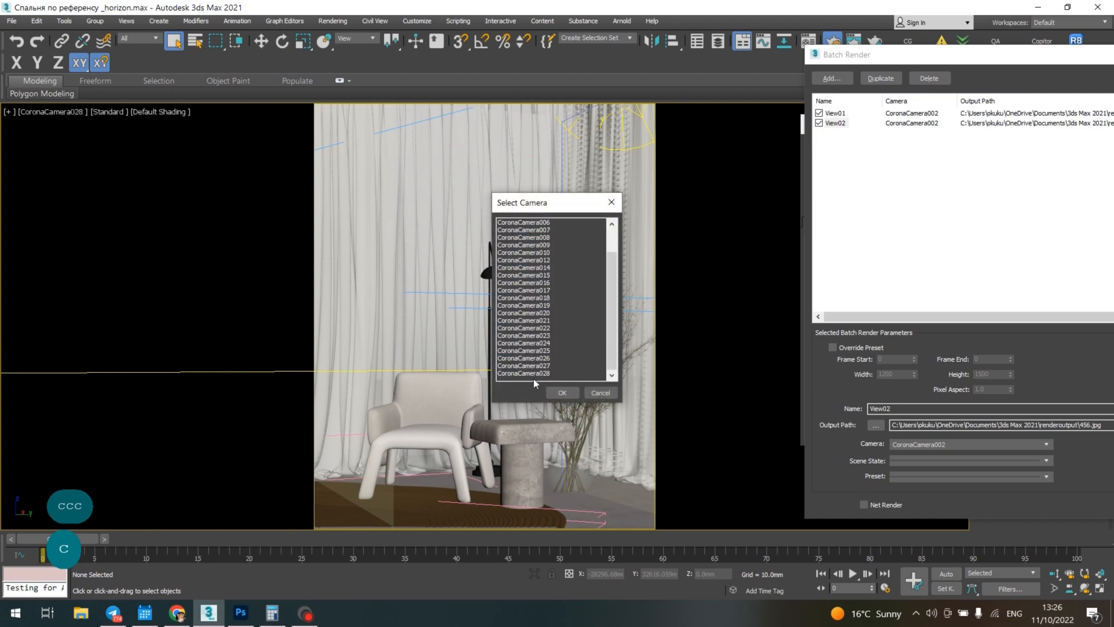
left_click(562, 392)
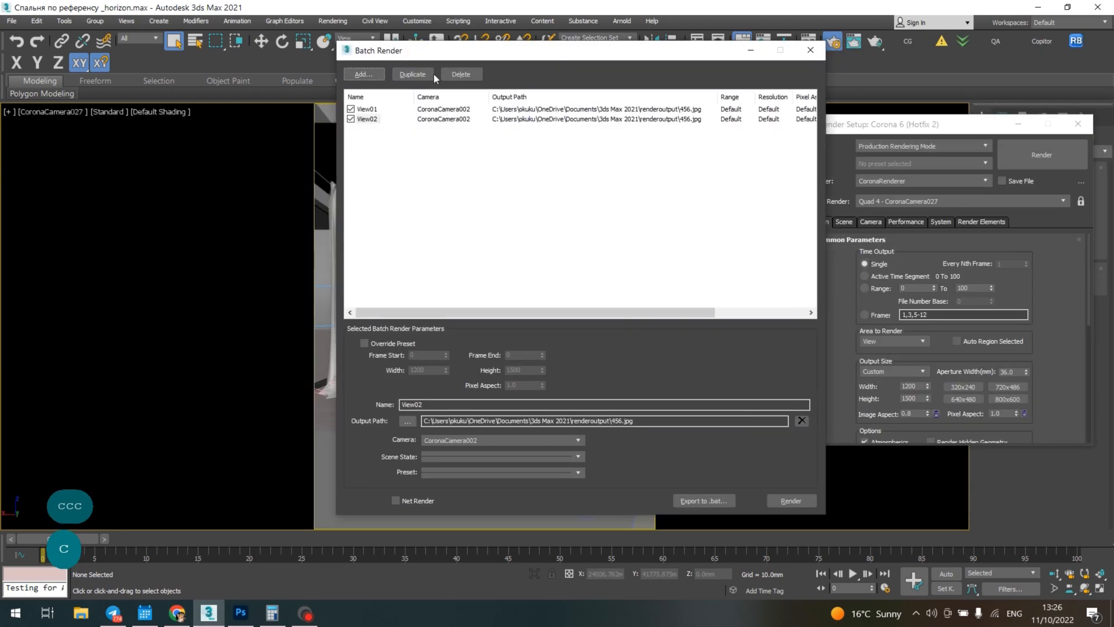
Give View02 a 1920 × 1080 override and rename its output file to 456_h.jpg
left_click(369, 119)
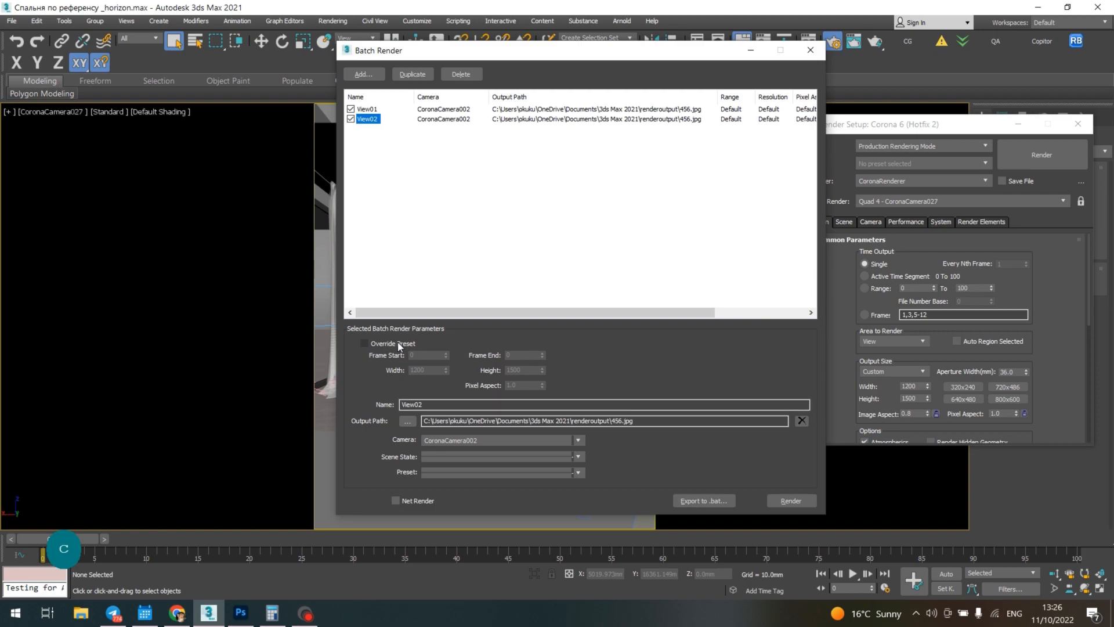
left_click(364, 344)
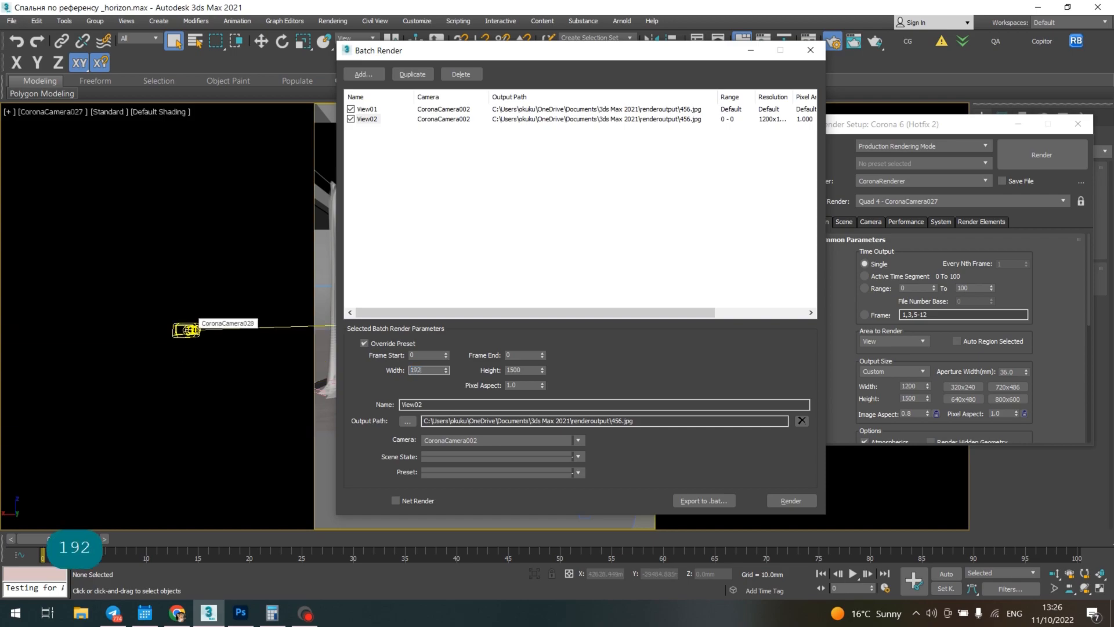
type("1920")
left_click(525, 369)
type("1080")
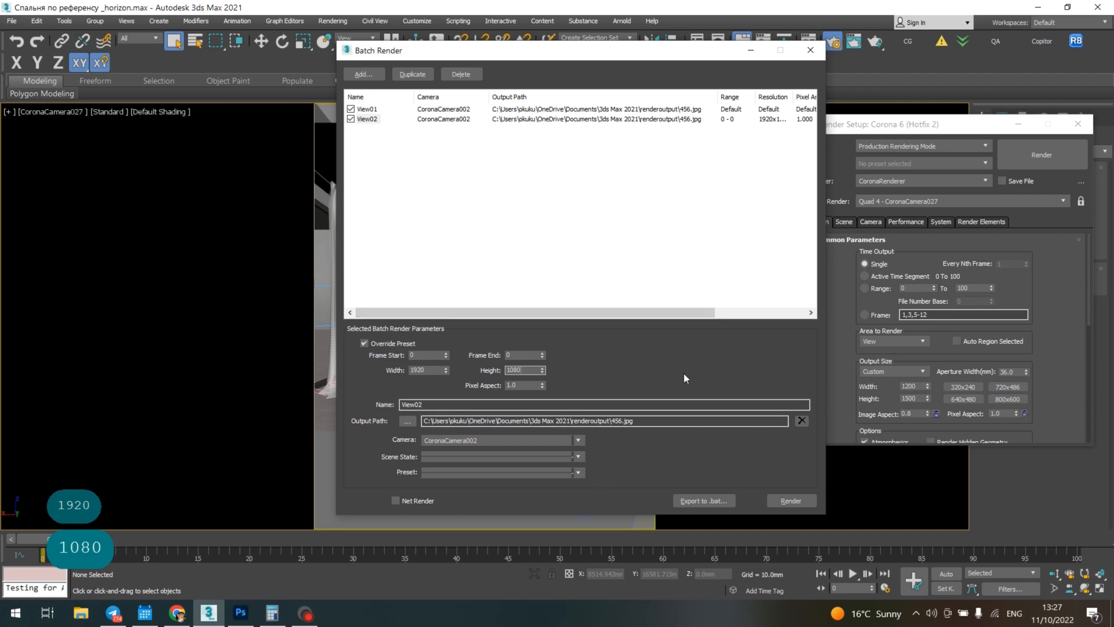
left_click(578, 440)
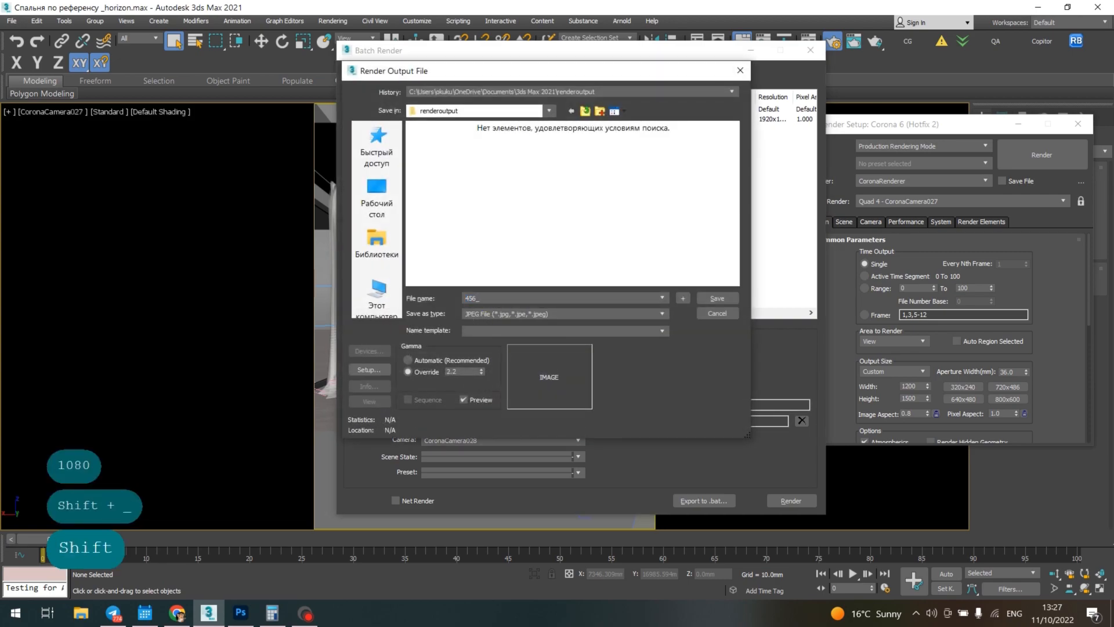
type("h")
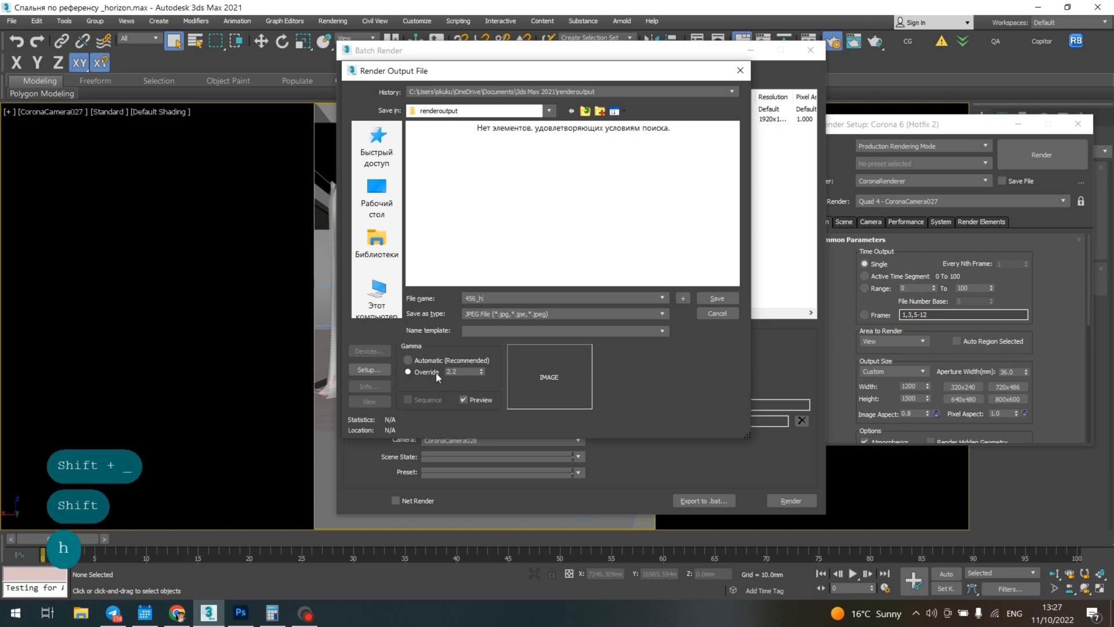
mouse_move(725, 261)
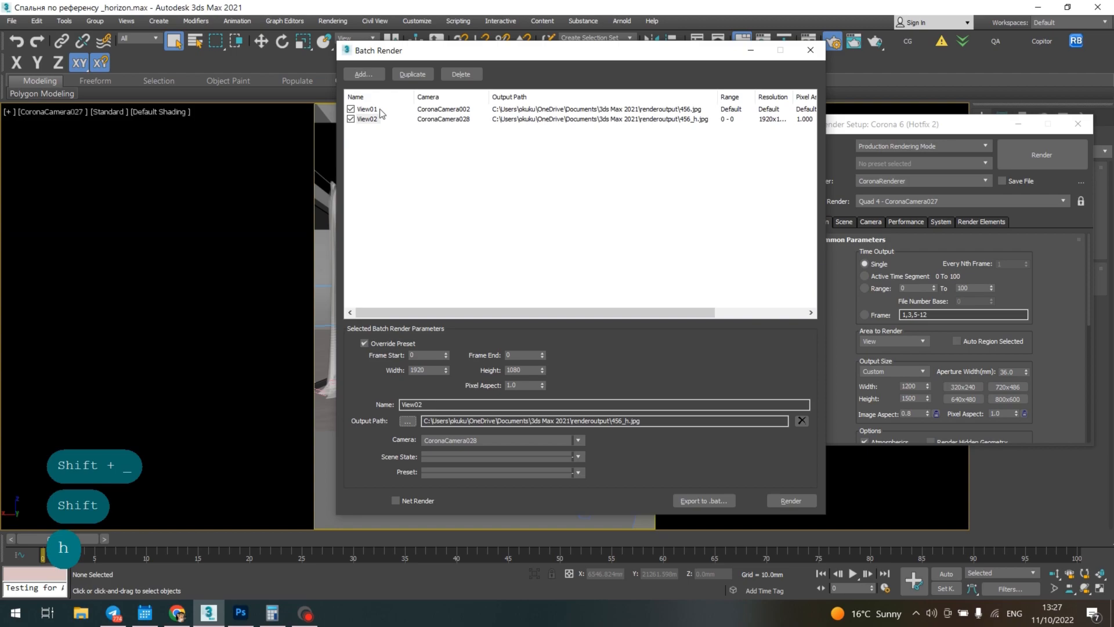
left_click(367, 109)
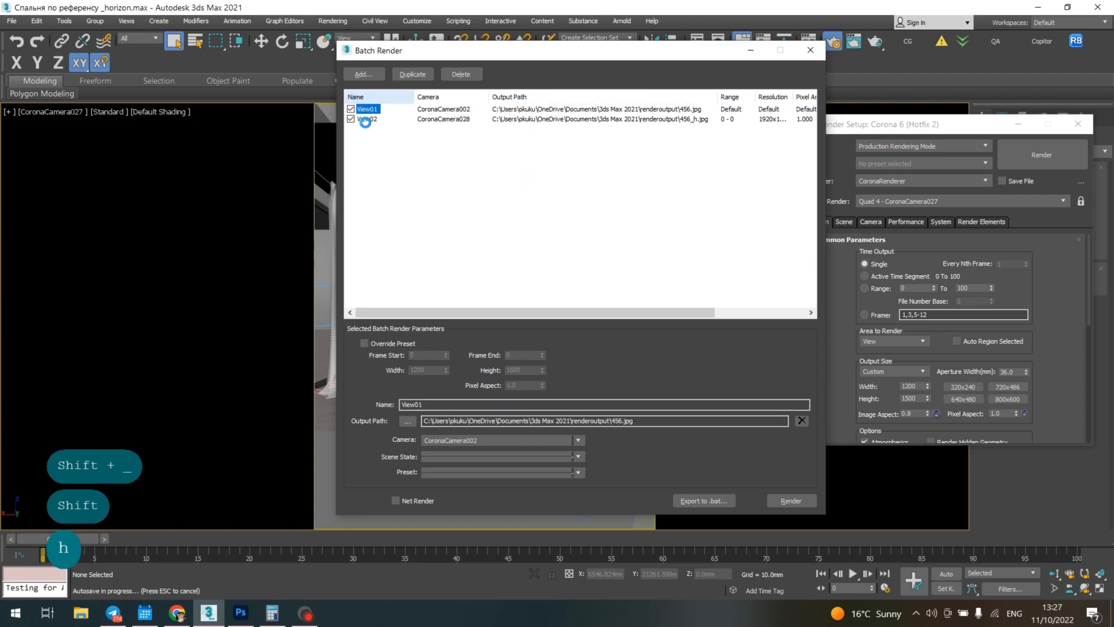
left_click(364, 119)
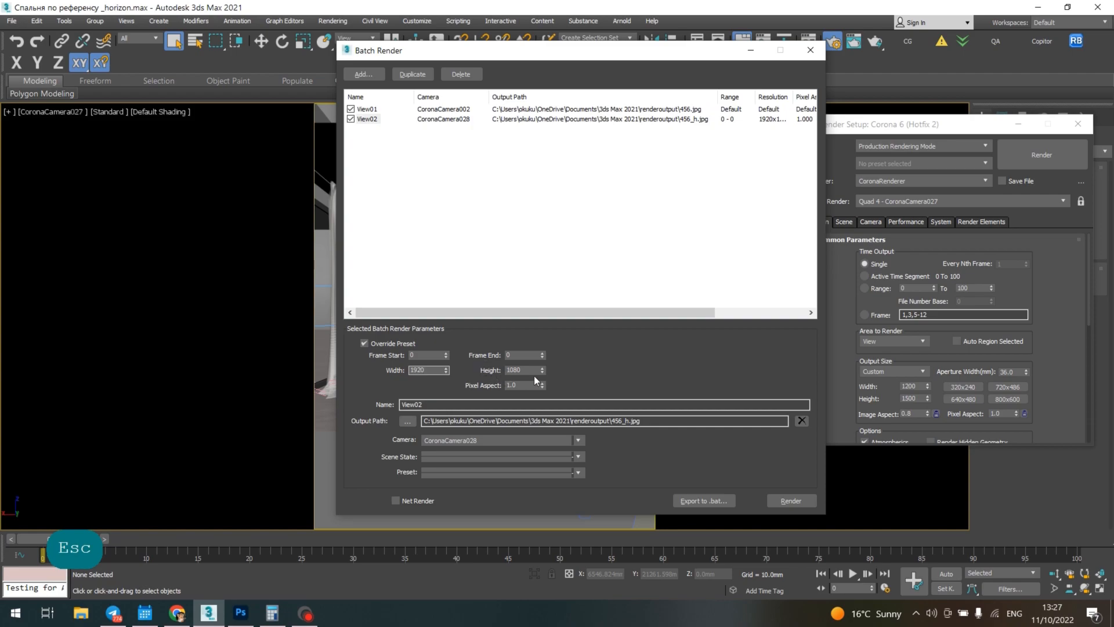
left_click(366, 109)
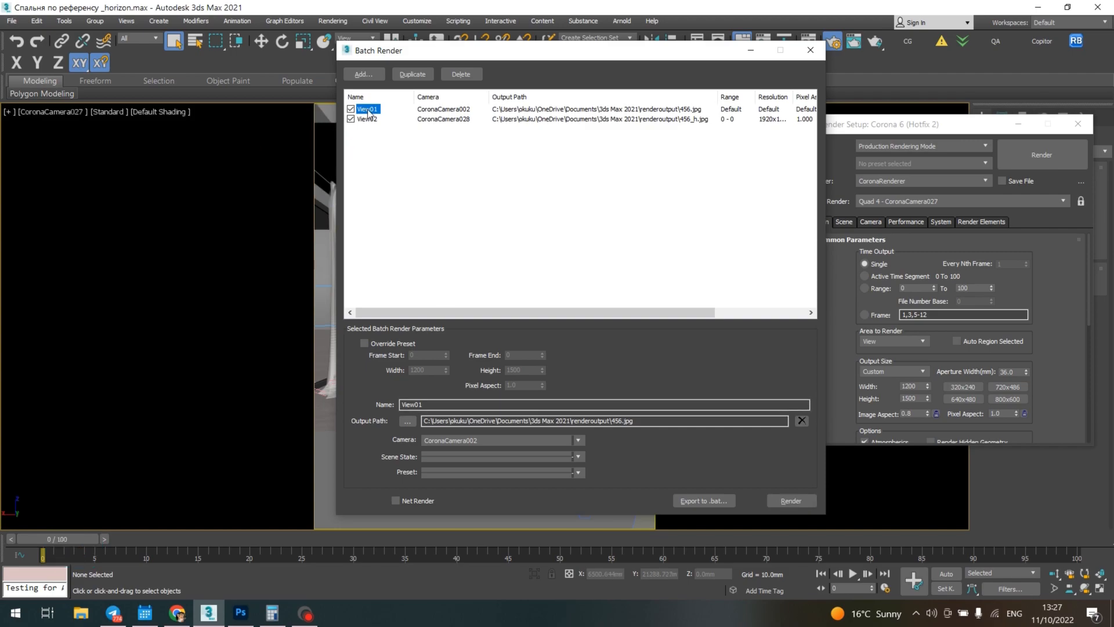
left_click(368, 118)
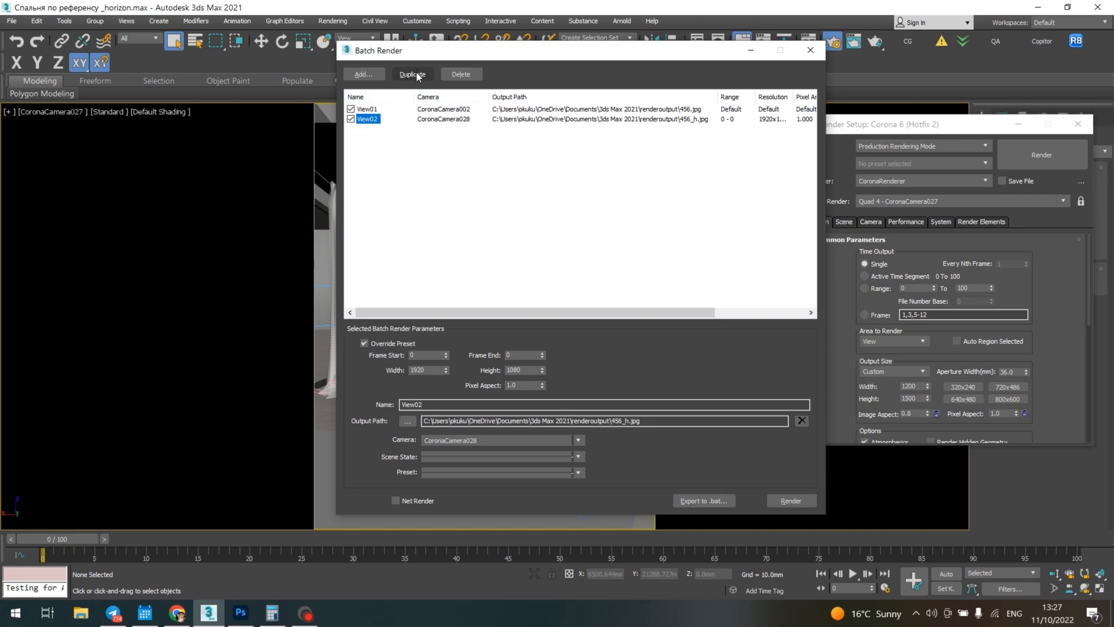
Duplicate View02 as View03 with the same camera, 1920 × 1080 override and 456_h.jpg path
left_click(412, 74)
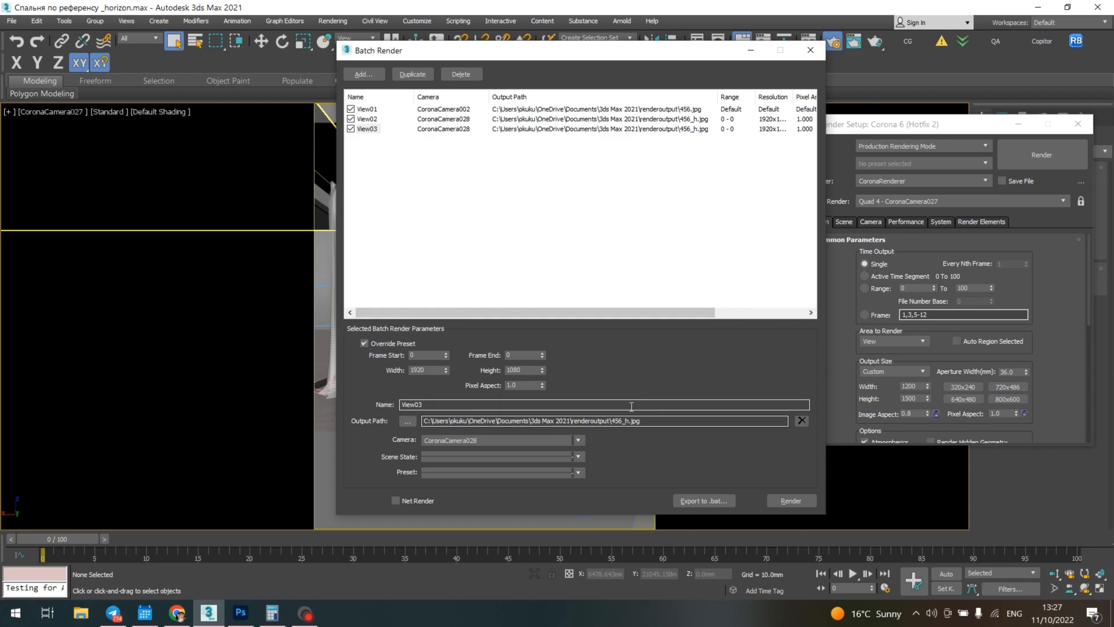
left_click(578, 439)
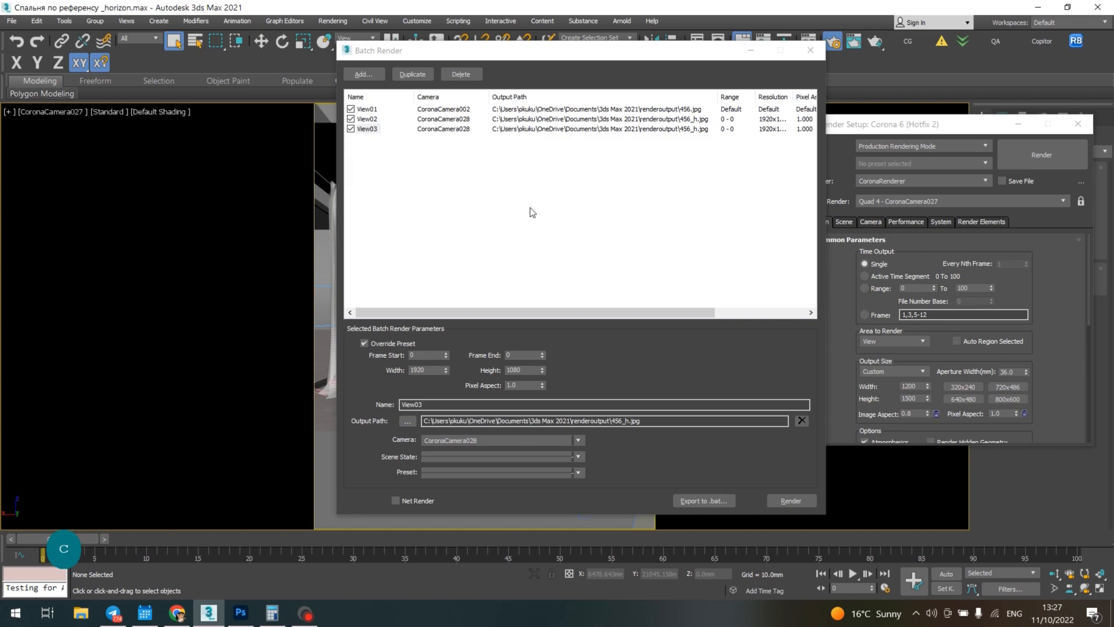
mouse_move(657, 262)
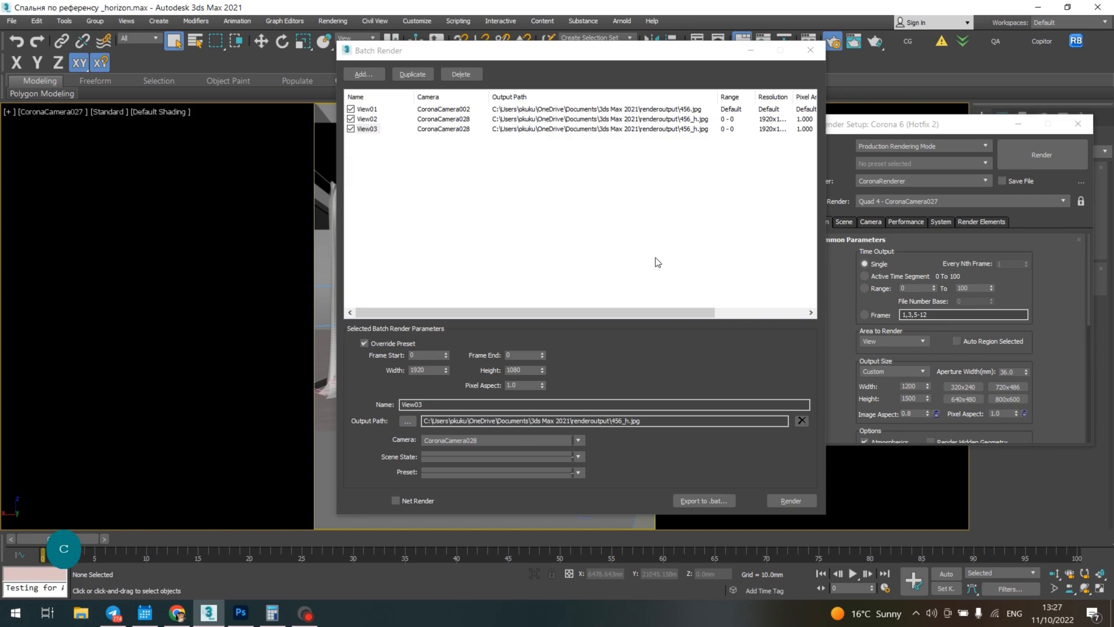